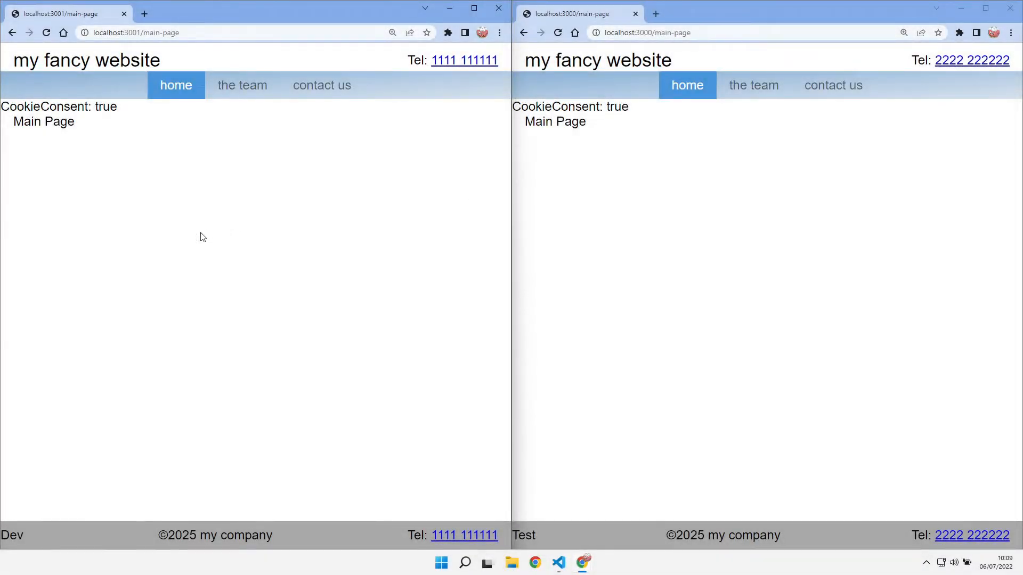
pyautogui.moveTo(124, 249)
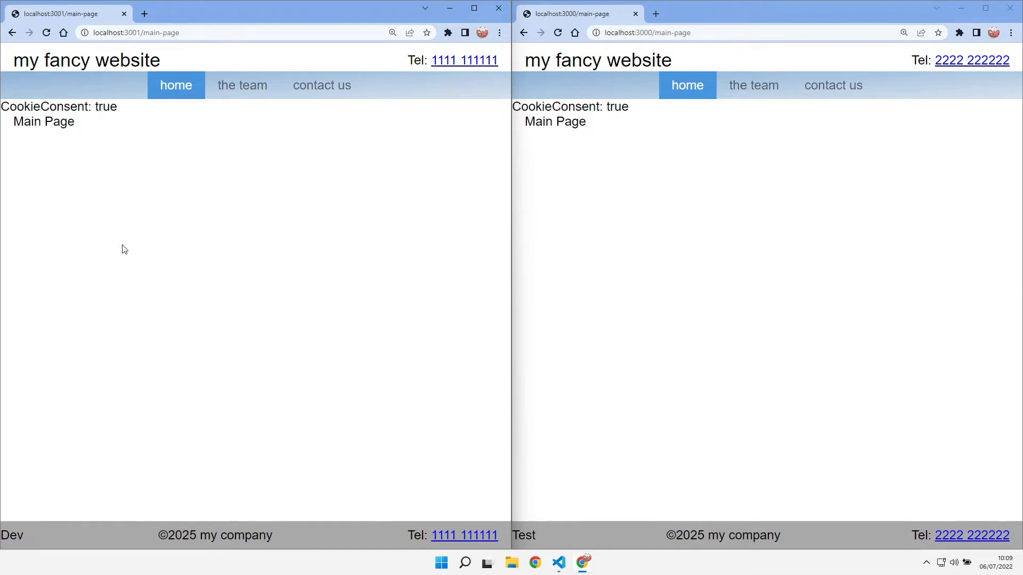
pyautogui.moveTo(75, 251)
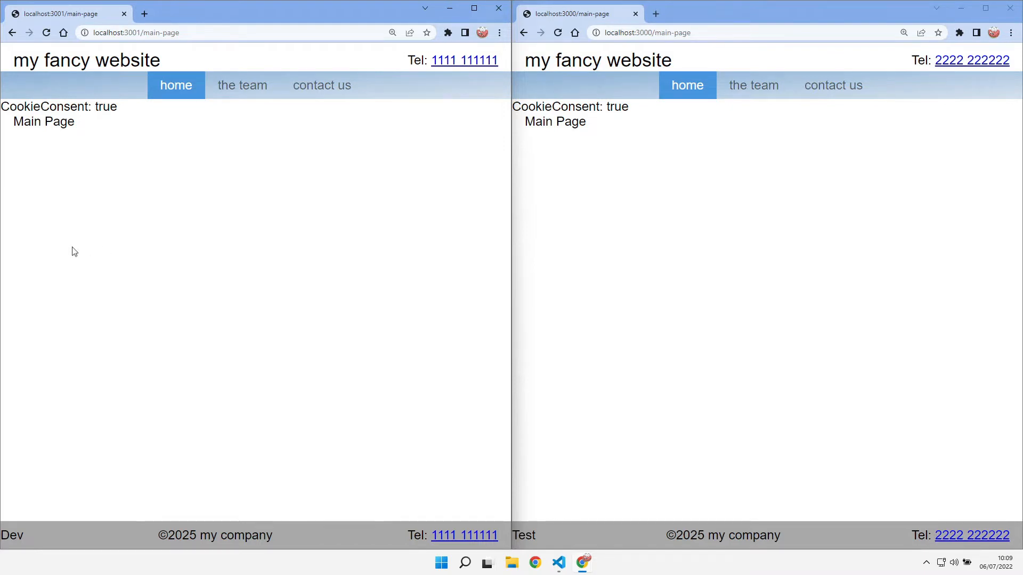
pyautogui.moveTo(97, 390)
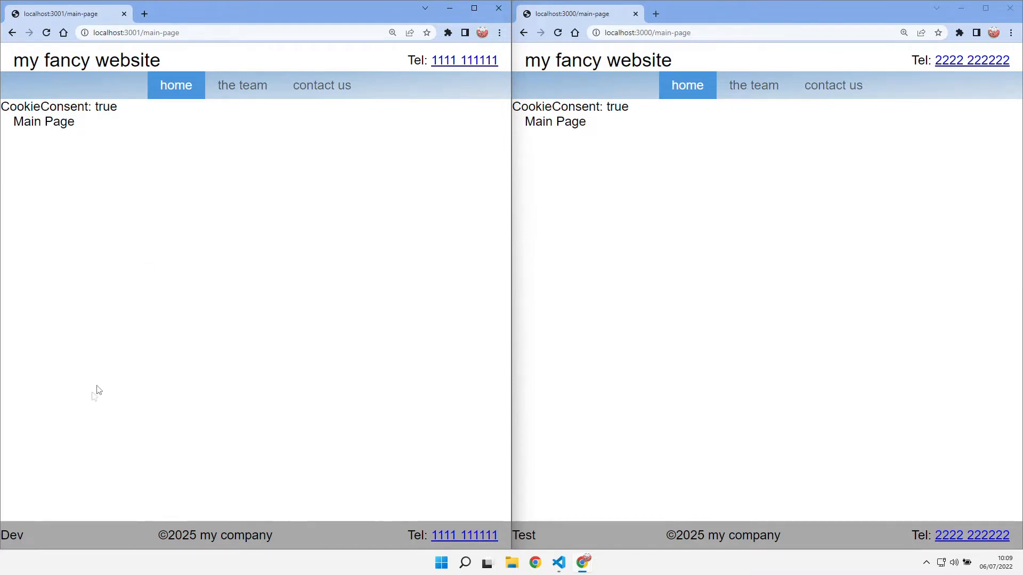
pyautogui.moveTo(18, 467)
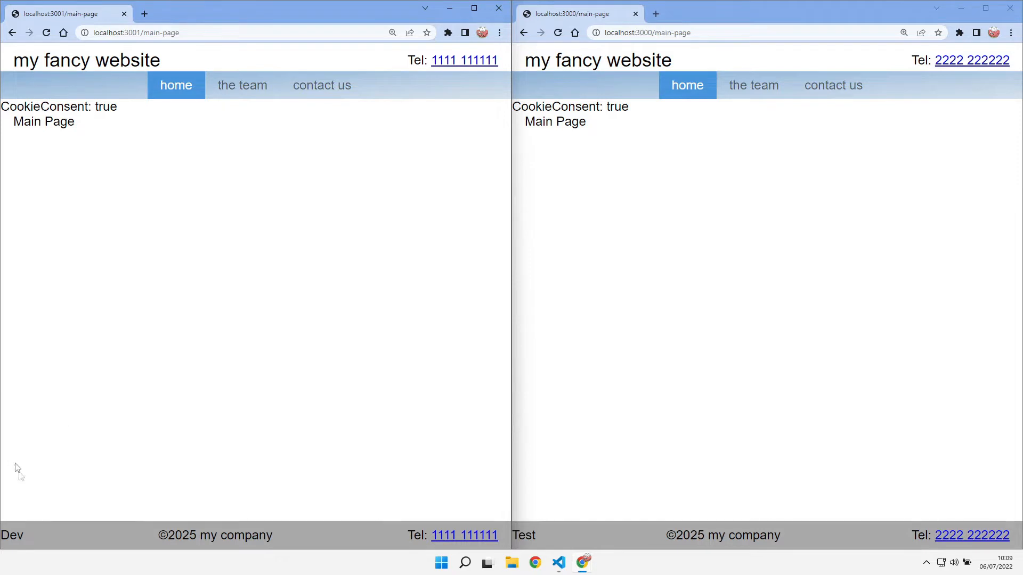
pyautogui.moveTo(136, 509)
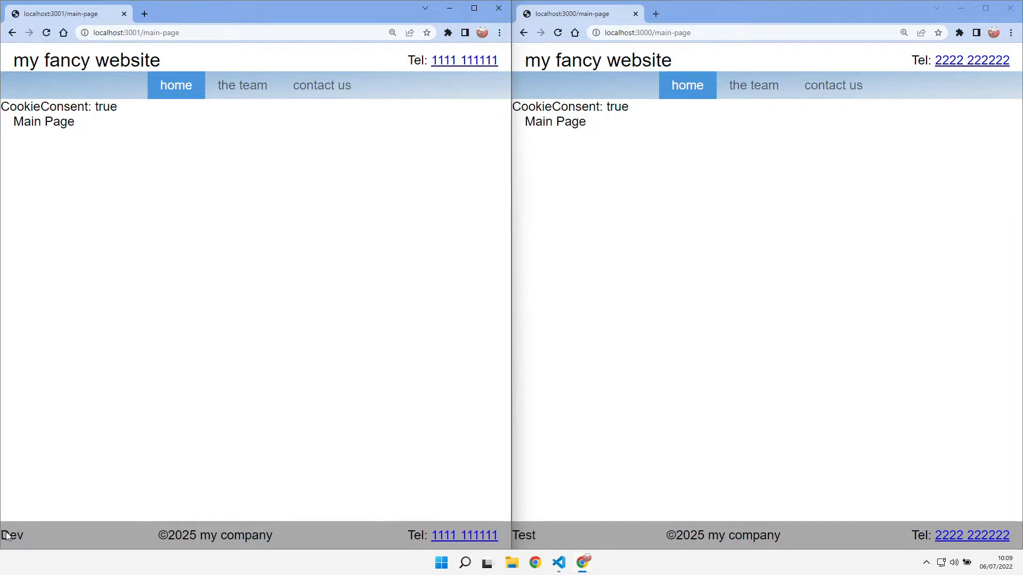
pyautogui.moveTo(107, 473)
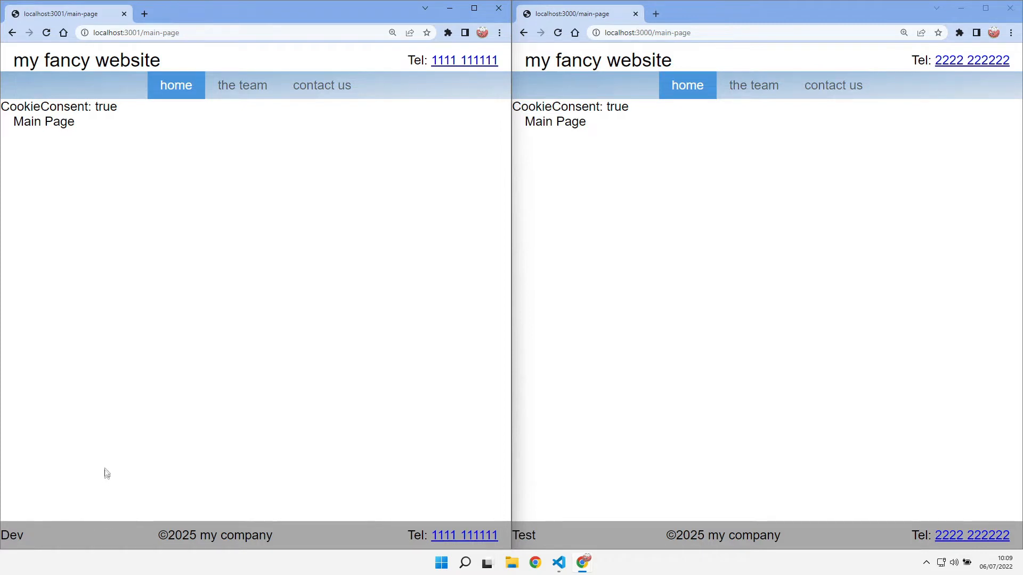
pyautogui.moveTo(49, 535)
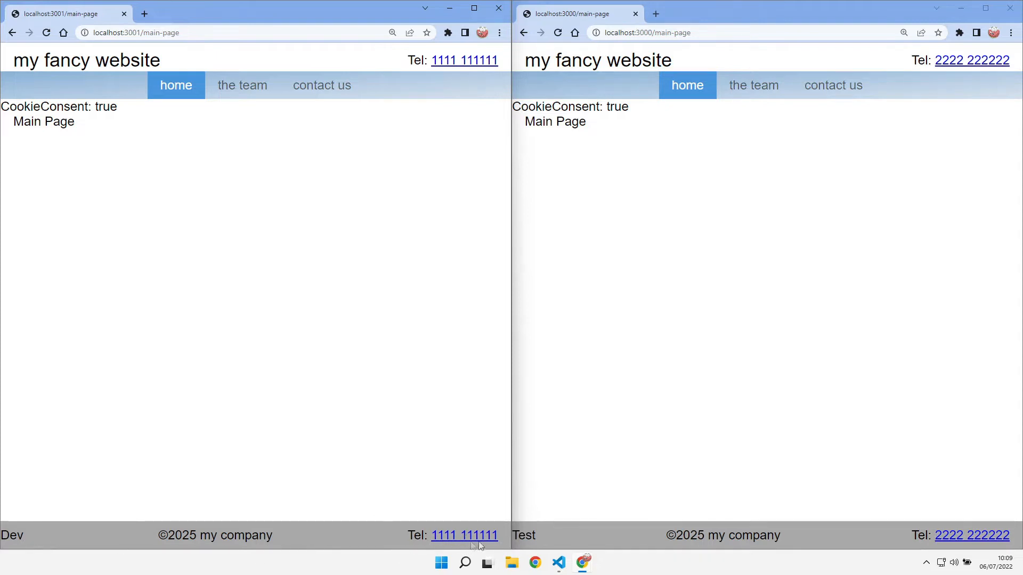
pyautogui.moveTo(542, 519)
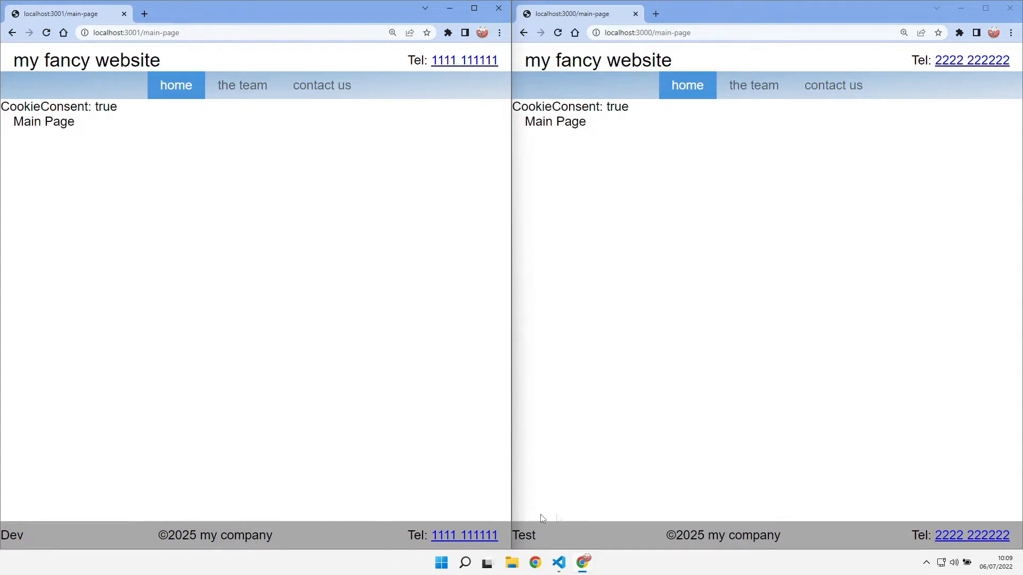
pyautogui.moveTo(554, 518)
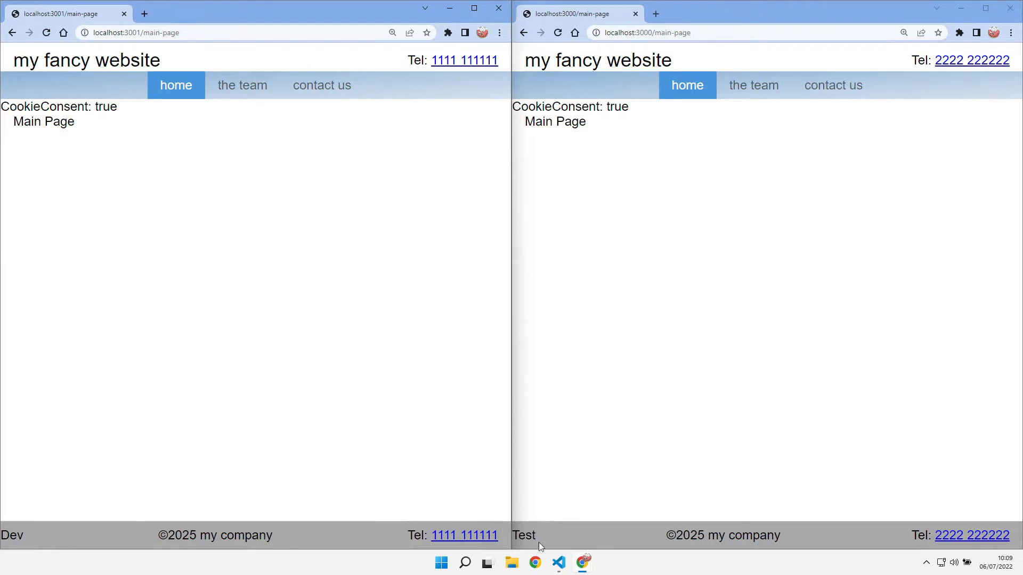
pyautogui.moveTo(882, 517)
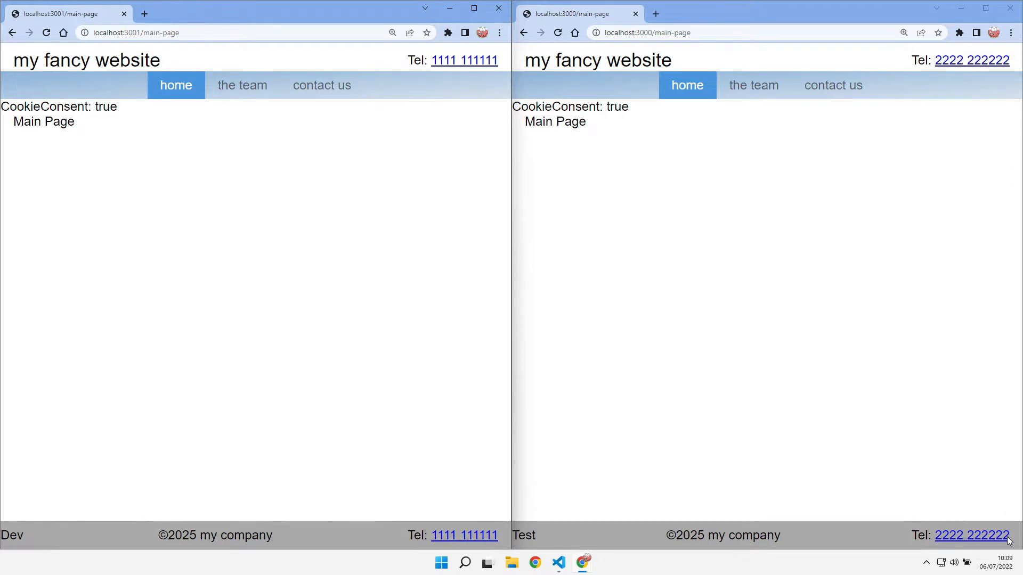
pyautogui.moveTo(922, 485)
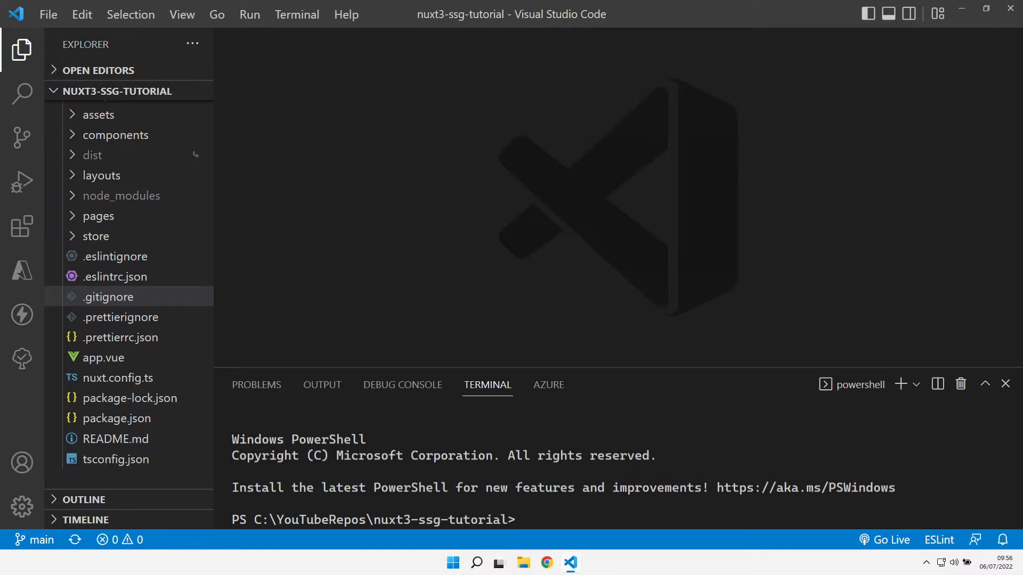
pyautogui.moveTo(138, 157)
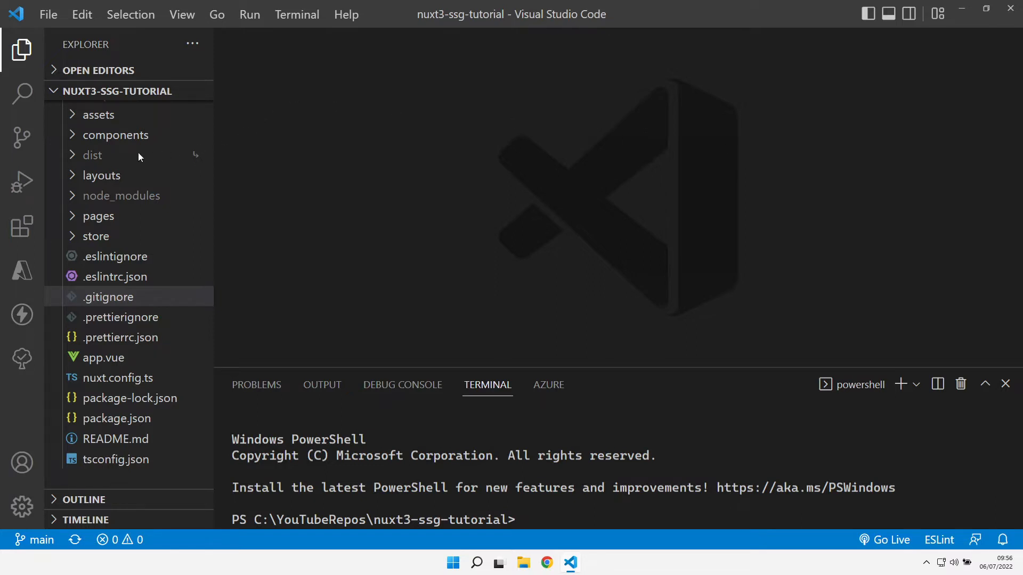
pyautogui.moveTo(103, 210)
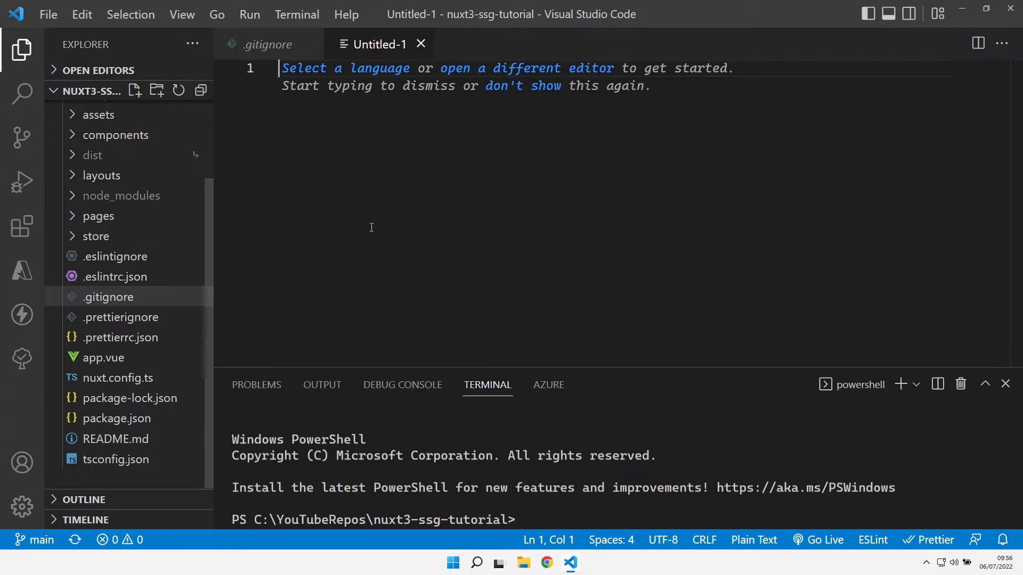
# Create a new file named environmentsettings.js in the project root for the GlobalSettings object.
pyautogui.click(268, 44)
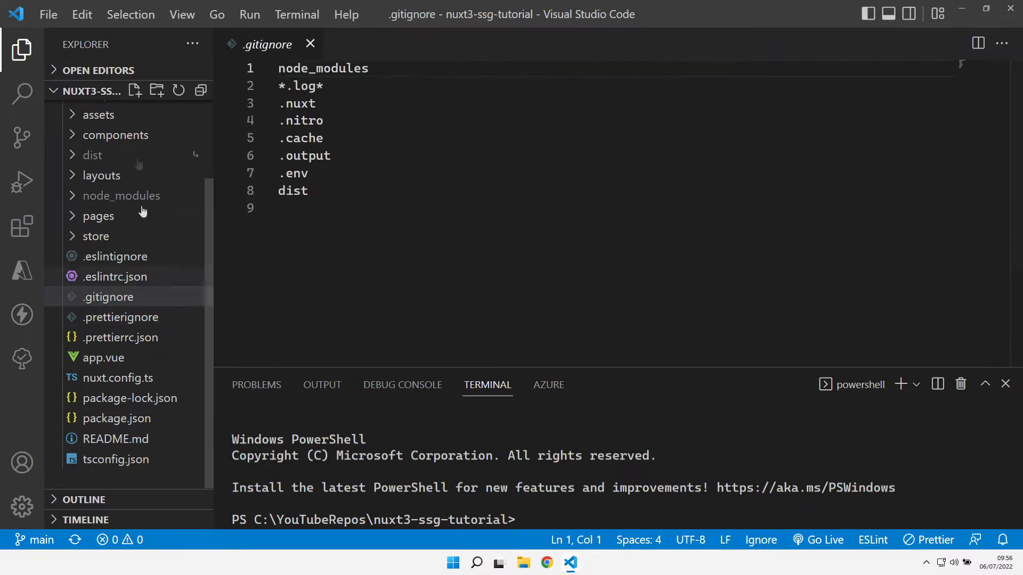
pyautogui.click(136, 91)
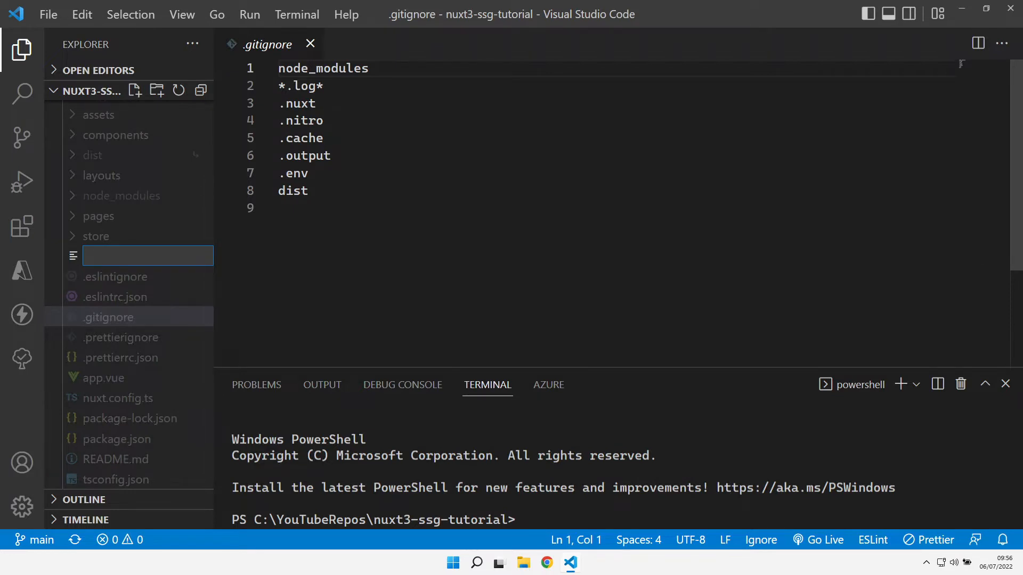
pyautogui.write('environmentsettings.js')
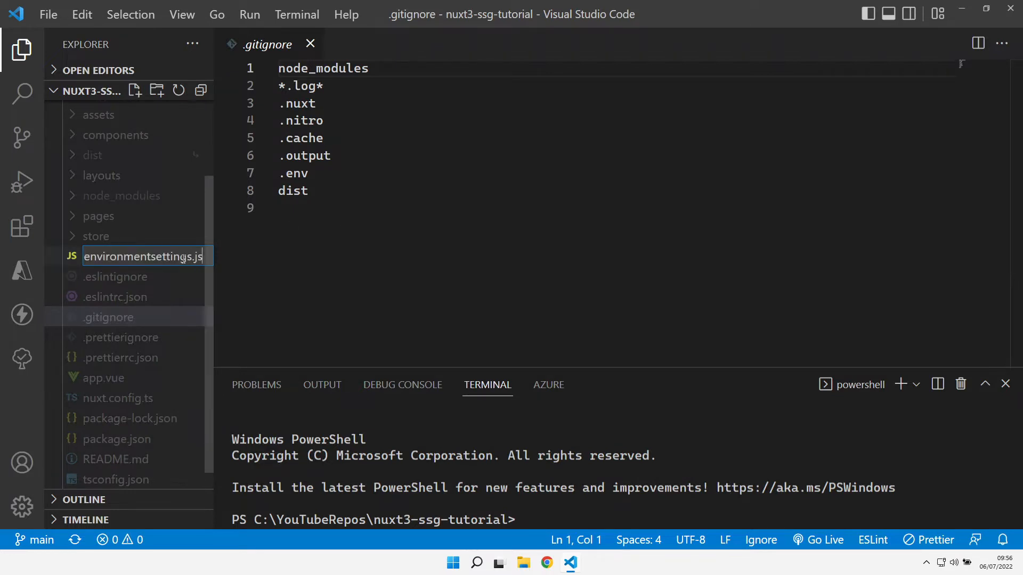
pyautogui.press('Enter')
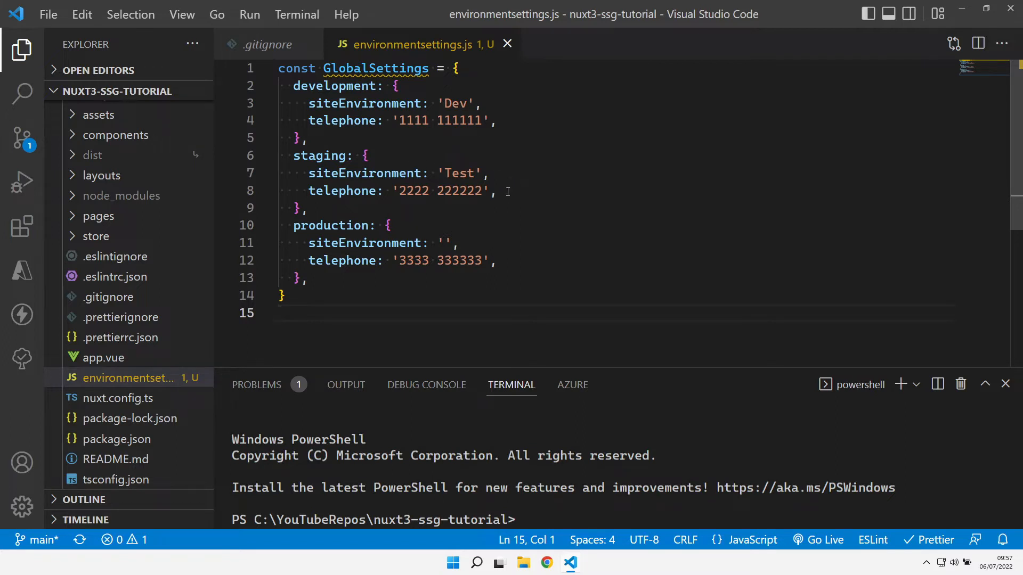
pyautogui.moveTo(510, 268)
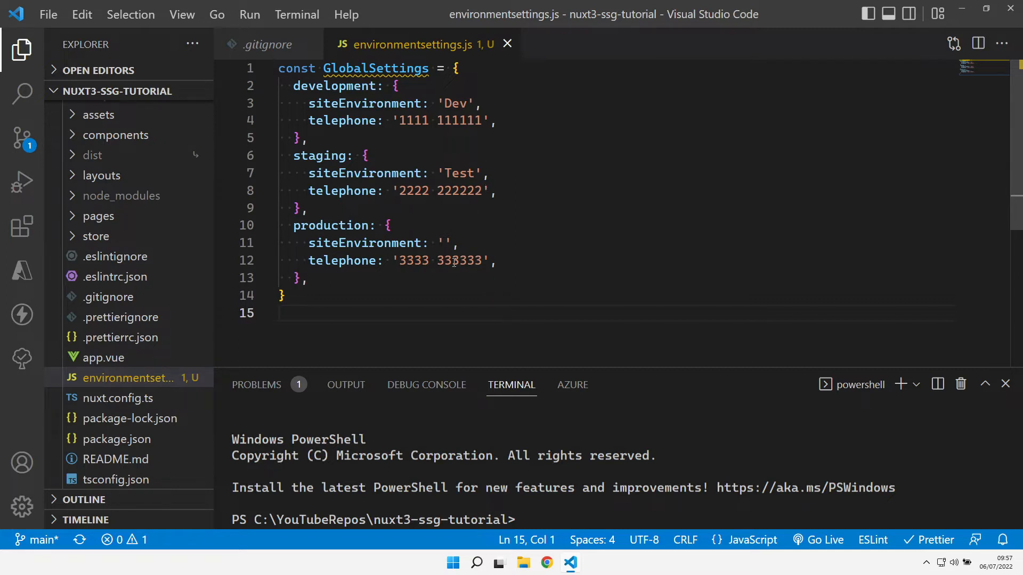
pyautogui.moveTo(507, 43)
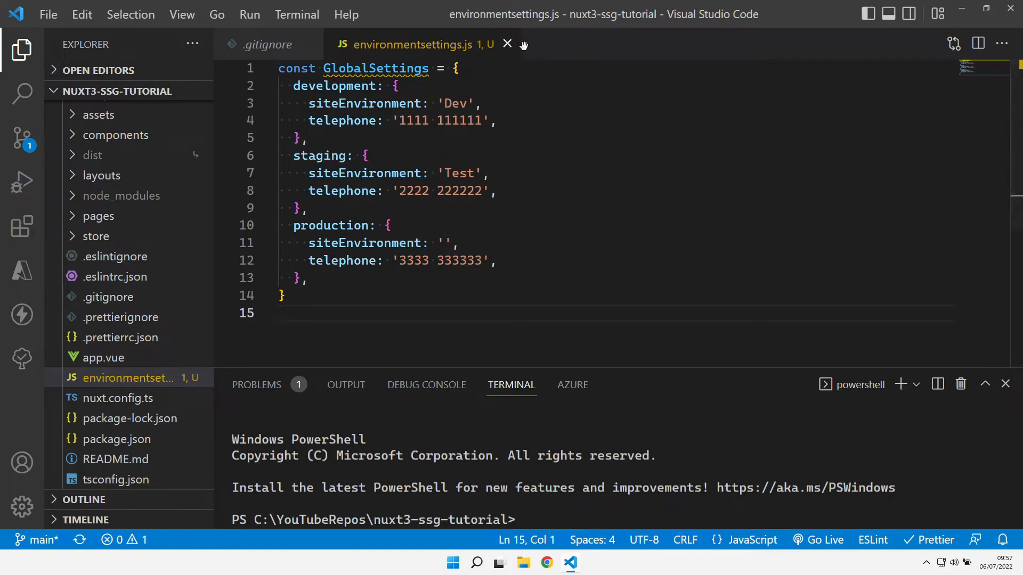
# In nuxt.config.ts import GlobalSettings from './environmentsettings.js' and define appEnv = process.env.NODE_ENV || 'development'.
pyautogui.click(269, 44)
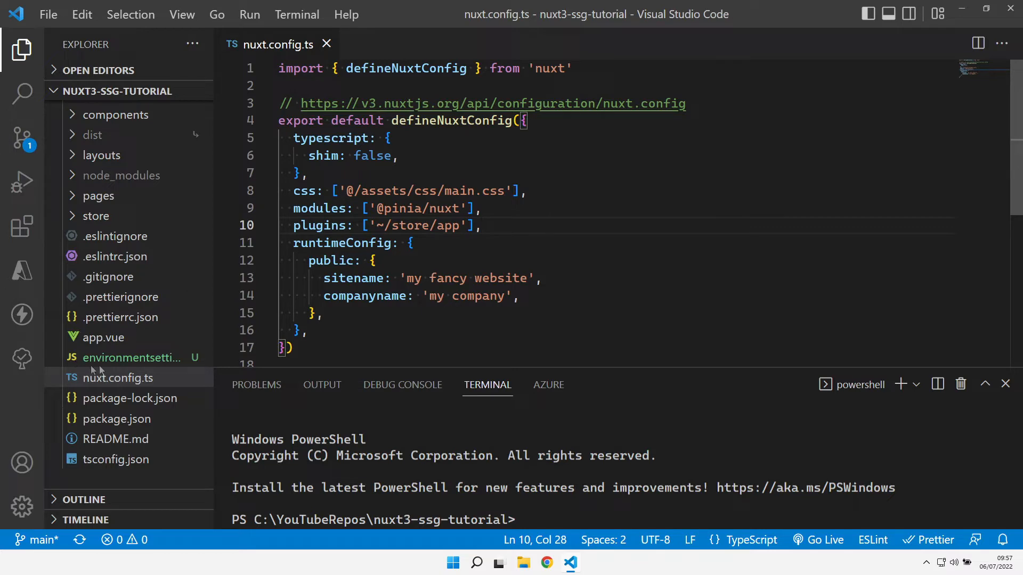
pyautogui.click(133, 358)
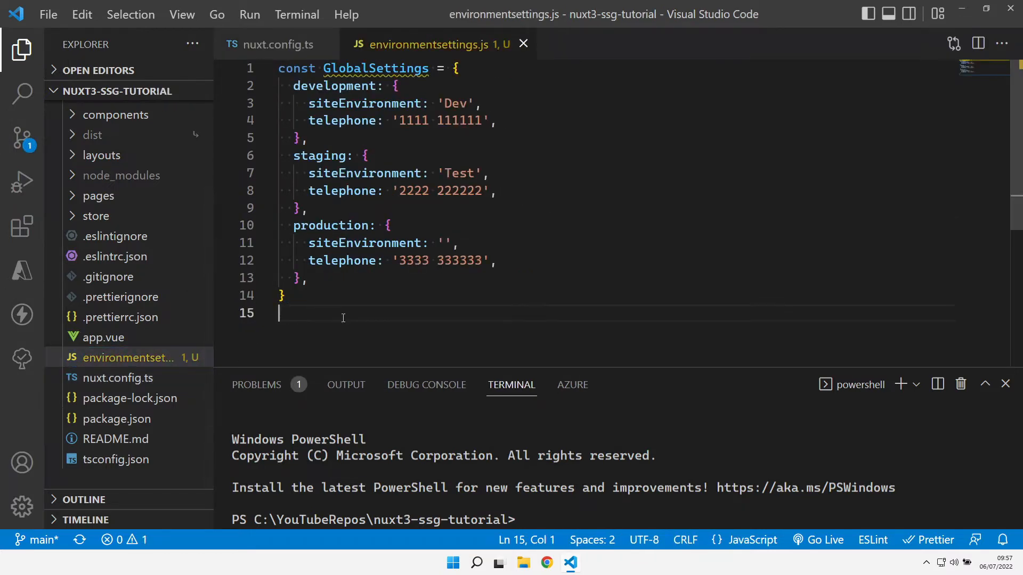
pyautogui.click(277, 44)
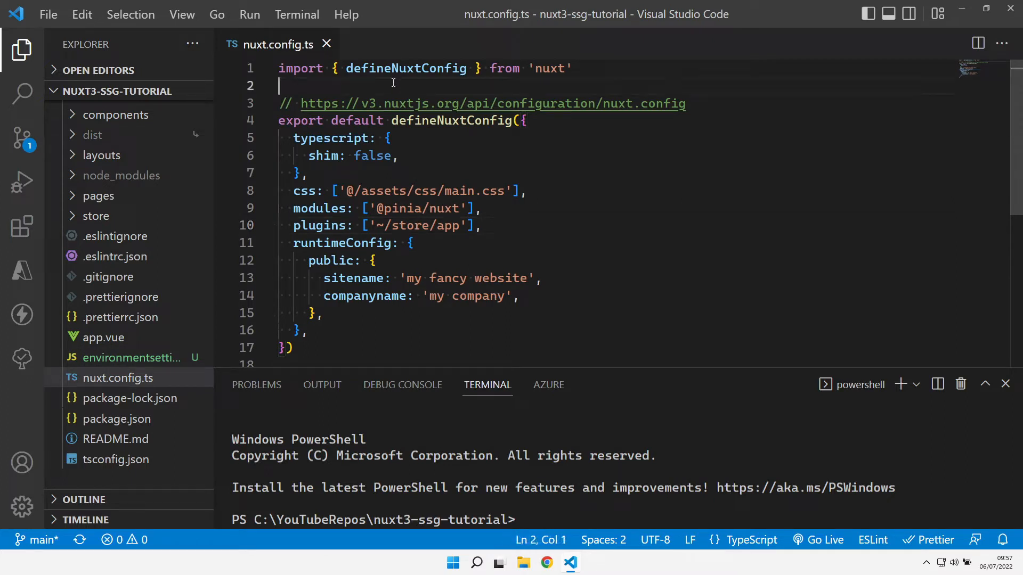
pyautogui.write("import { GlobalSettings } from './environmentsettings.js'")
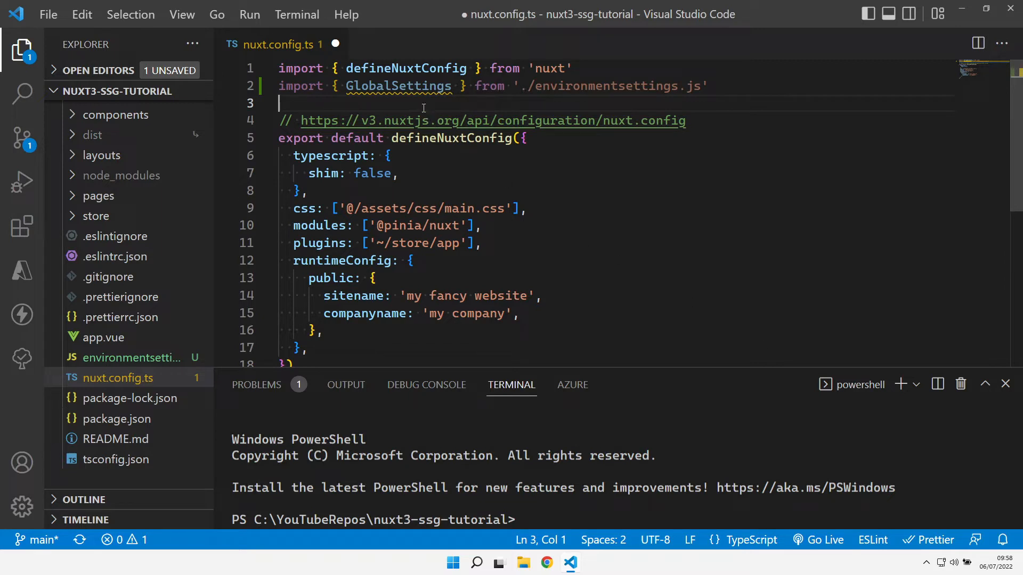
pyautogui.write("const appEnv = process.env.NODE_ENV || 'development'")
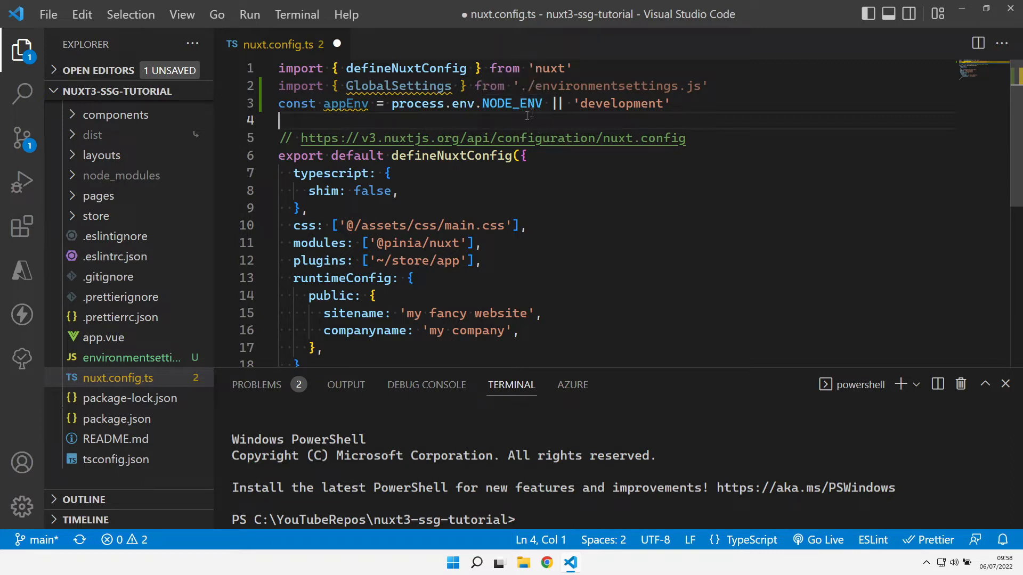
pyautogui.moveTo(501, 122)
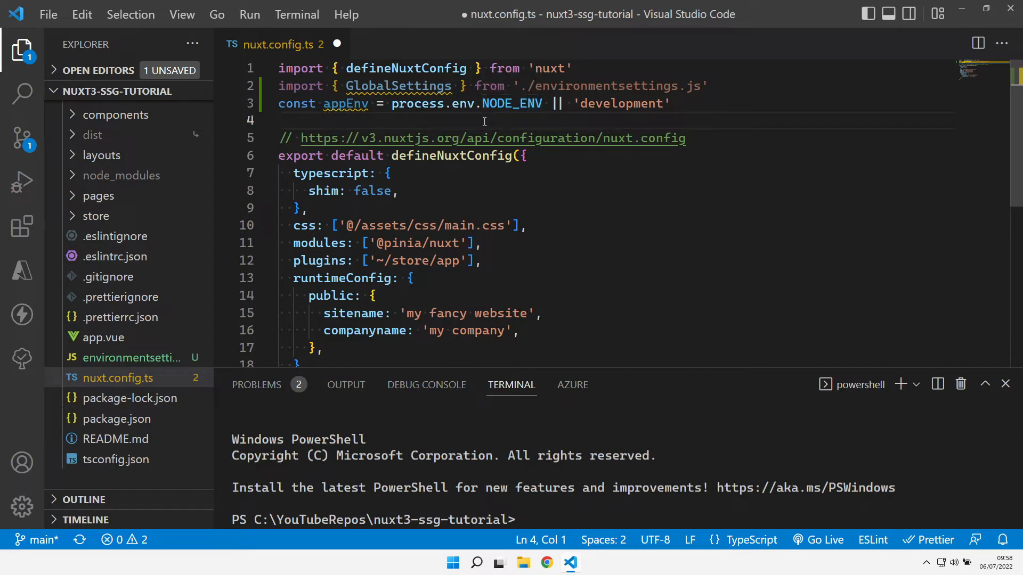
pyautogui.moveTo(615, 108)
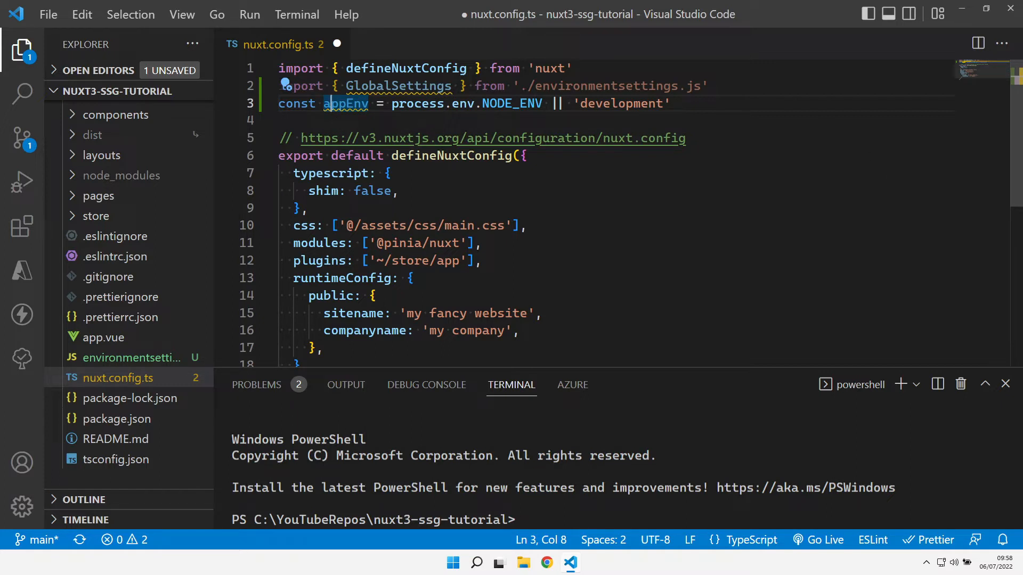
# Add a "stagingNodeEnv" script "set NODE_ENV=staging&& nuxt dev" under dev in package.json.
pyautogui.click(116, 417)
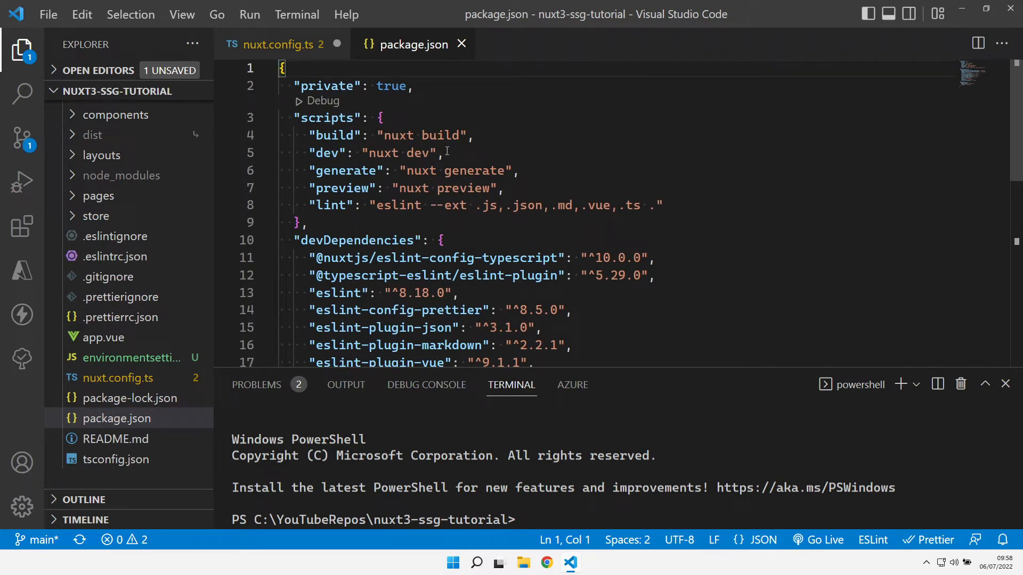
pyautogui.click(442, 152)
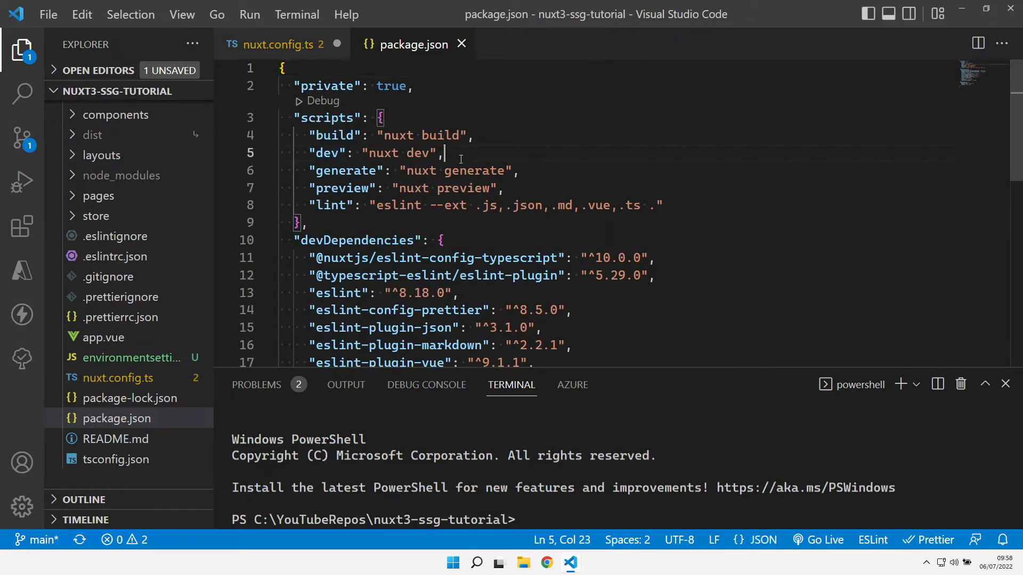
pyautogui.write('"stagingNodeEnv": "set NODE_ENV=staging&& nuxt dev",')
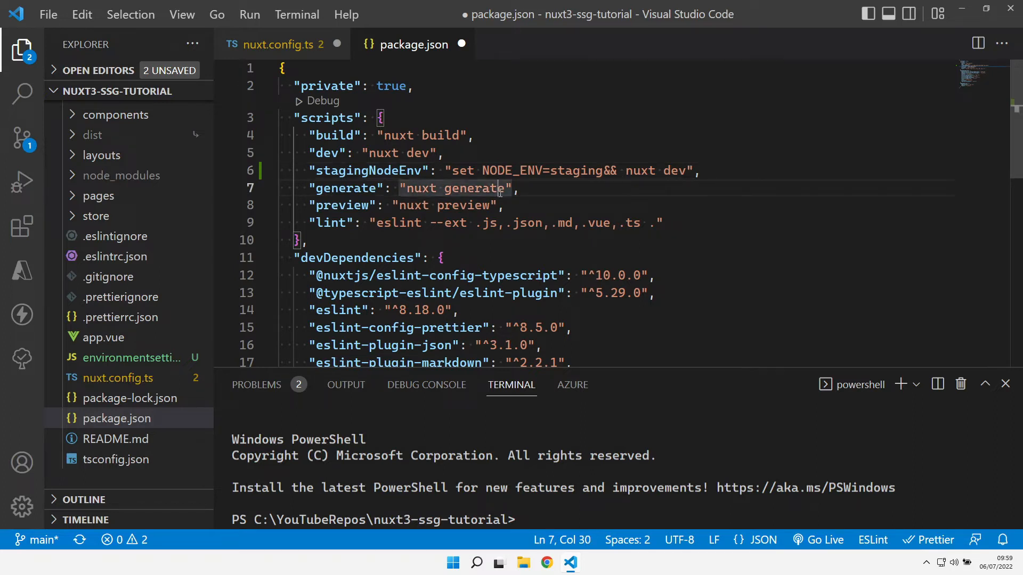
pyautogui.write('npm run')
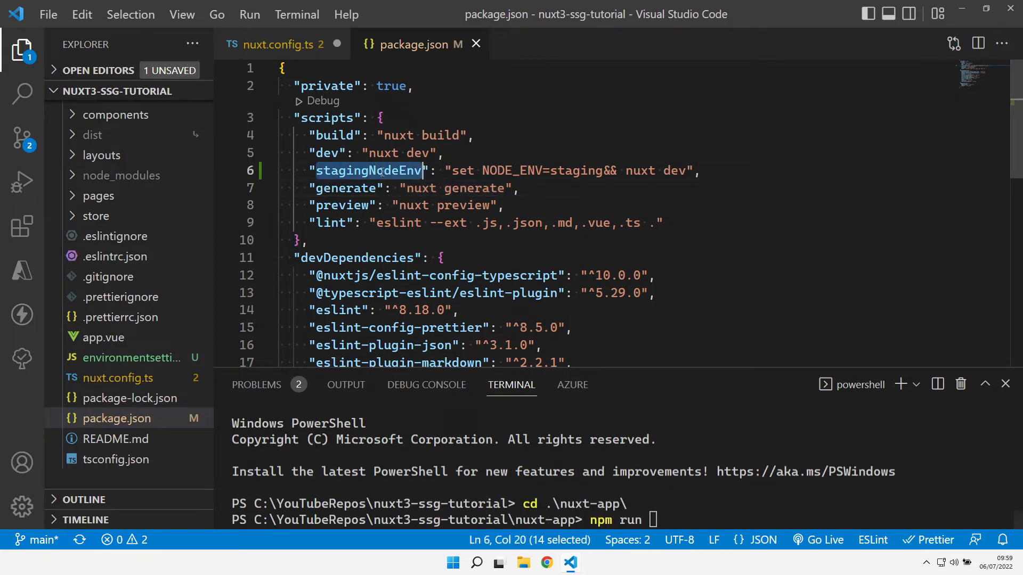
# Run npm run stagingNodeEnv in the terminal to start the Nuxt dev server.
pyautogui.write('stagingNodeEnv')
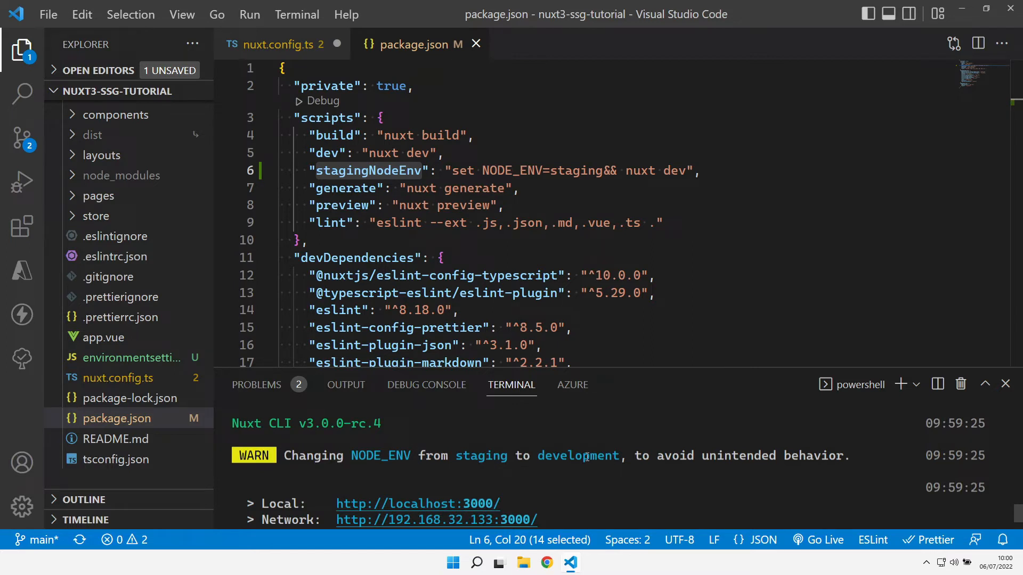
pyautogui.moveTo(586, 457)
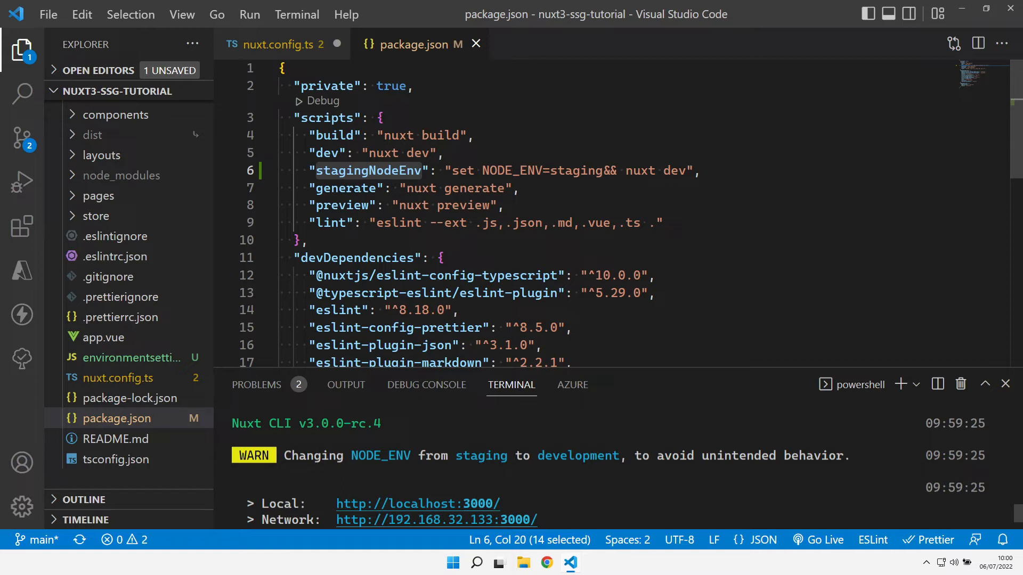
pyautogui.moveTo(355, 146)
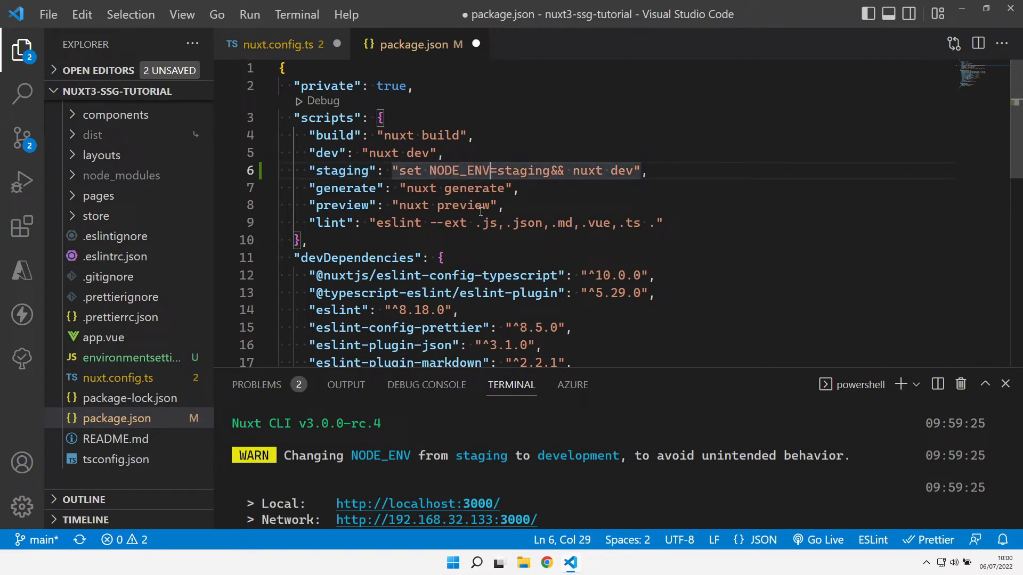
# Change the staging script to set ENV=staging and add a "production" script "set ENV=production&& nuxt dev".
pyautogui.click(468, 170)
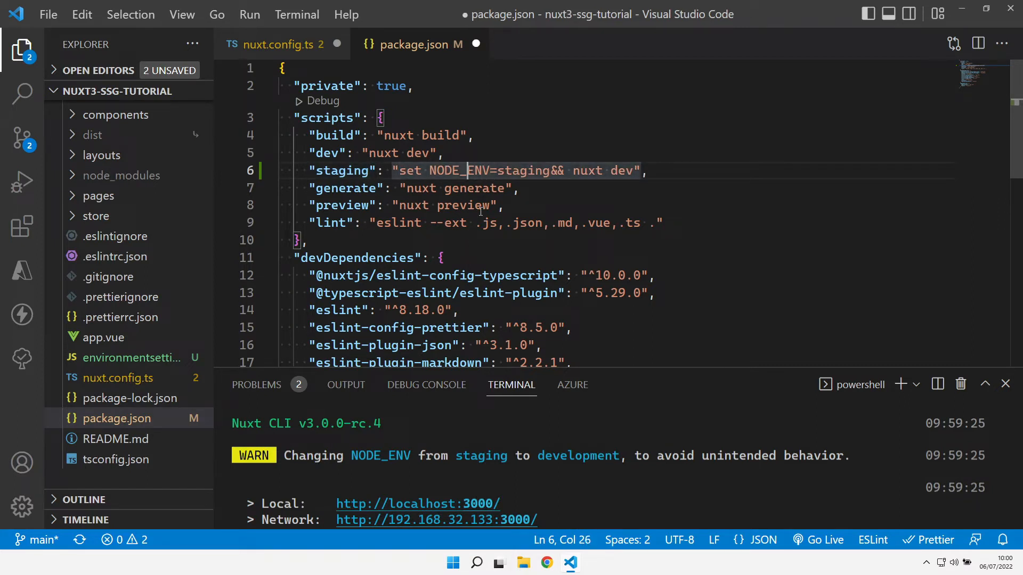
pyautogui.press('Backspace')
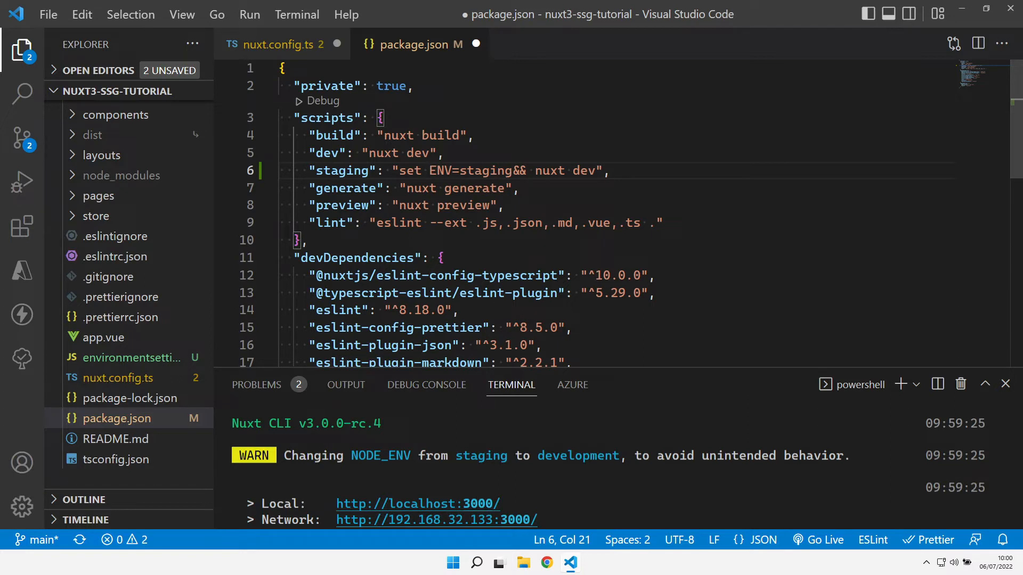
pyautogui.moveTo(983, 388)
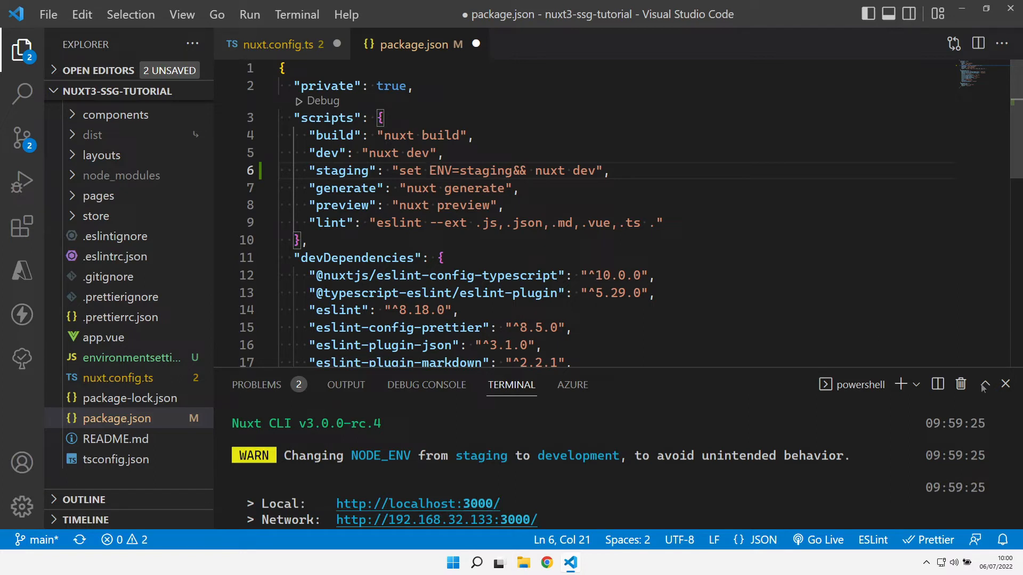
pyautogui.press('Enter')
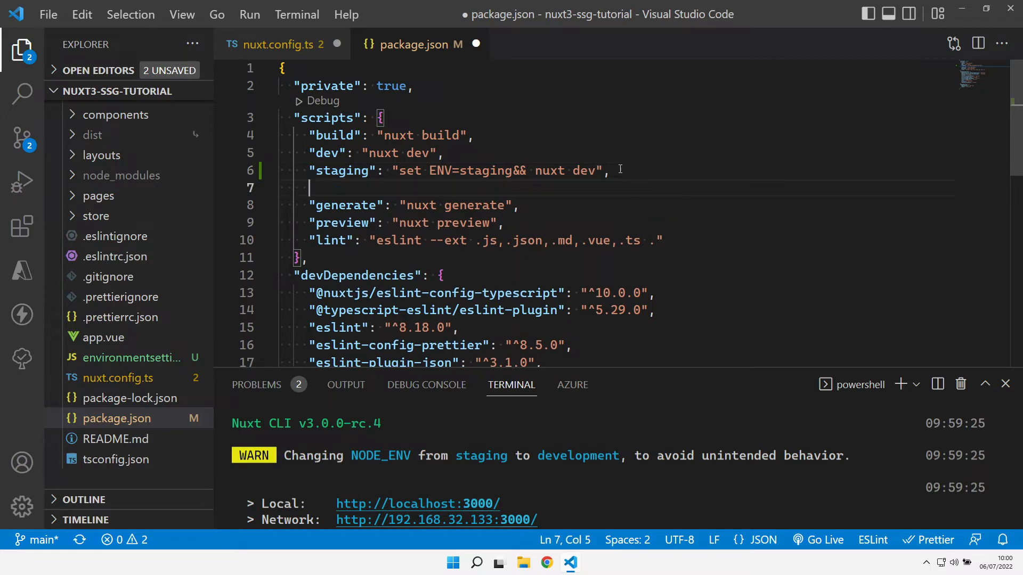
pyautogui.write('"production": "set ENV=production&& nuxt dev",')
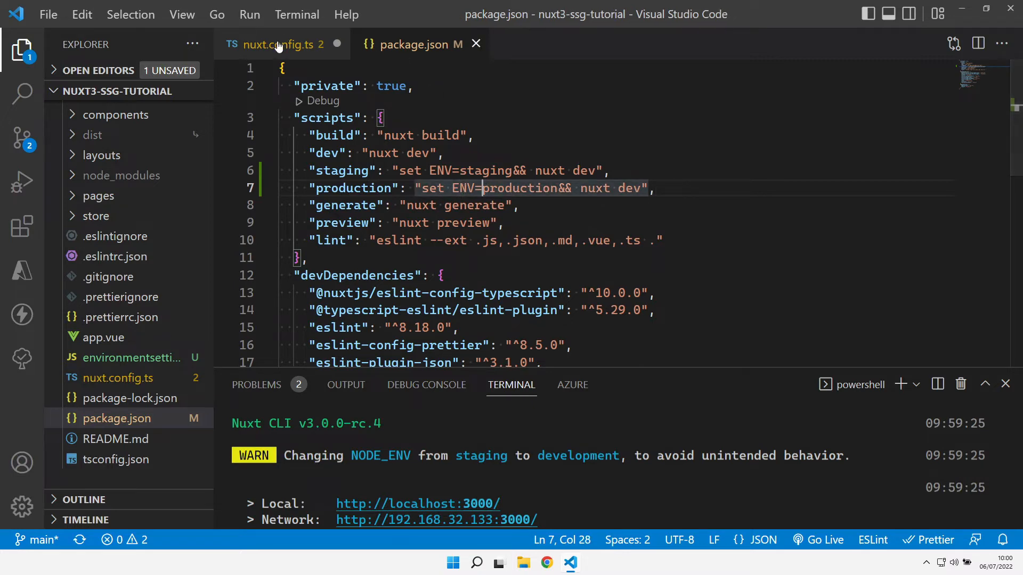
# In nuxt.config.ts change appEnv to read process.env.ENV instead of process.env.NODE_ENV.
pyautogui.click(275, 43)
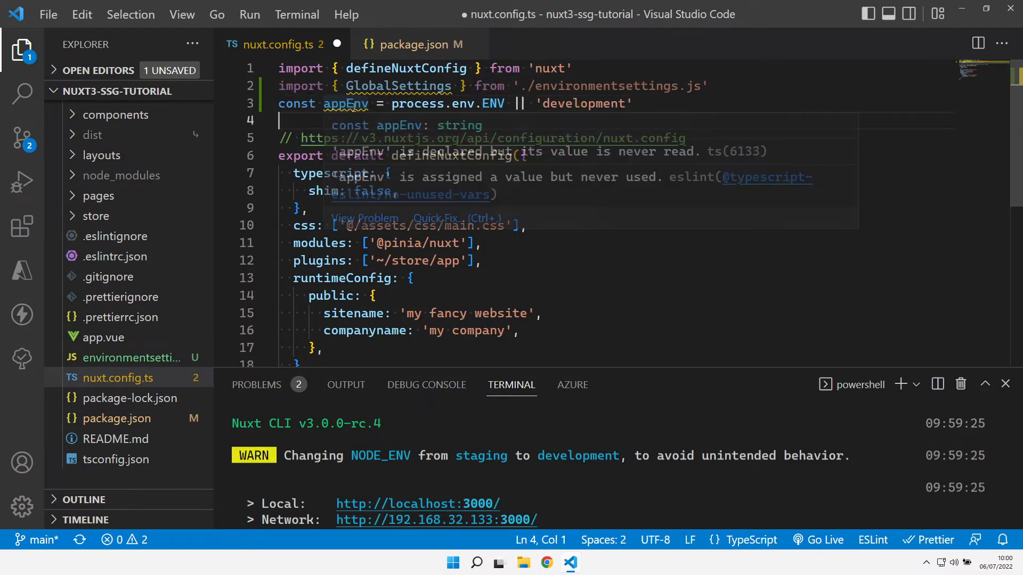
pyautogui.click(504, 103)
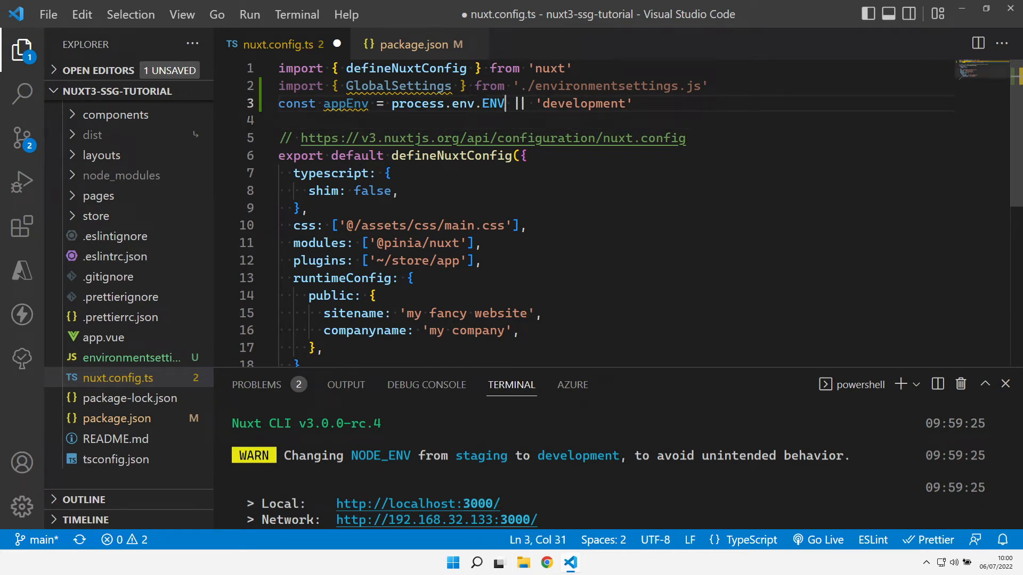
pyautogui.moveTo(101, 202)
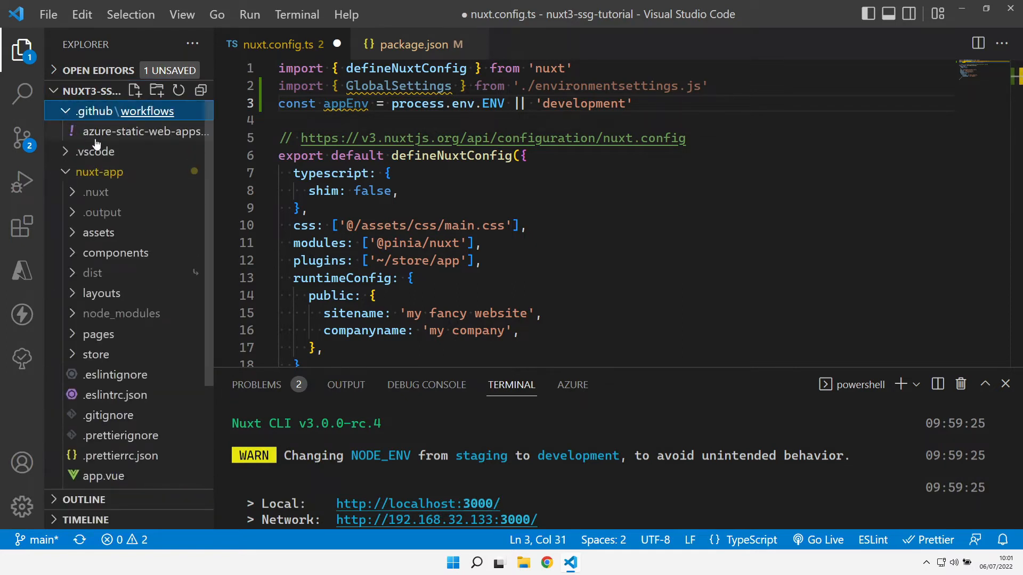
# Add an env: block with ENV: production under build_and_deploy_job in the Azure workflow YAML.
pyautogui.click(145, 131)
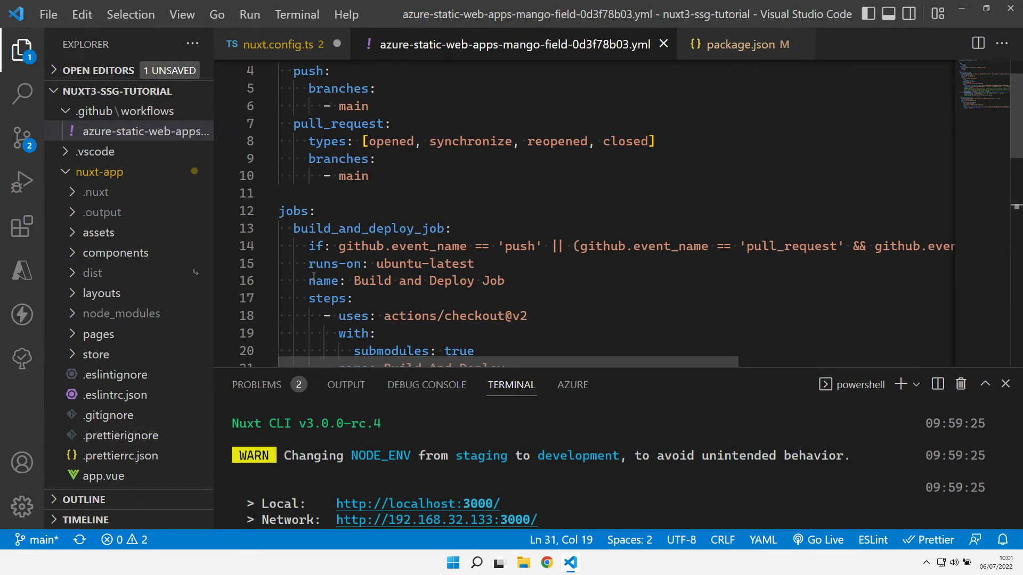
pyautogui.doubleClick(492, 280)
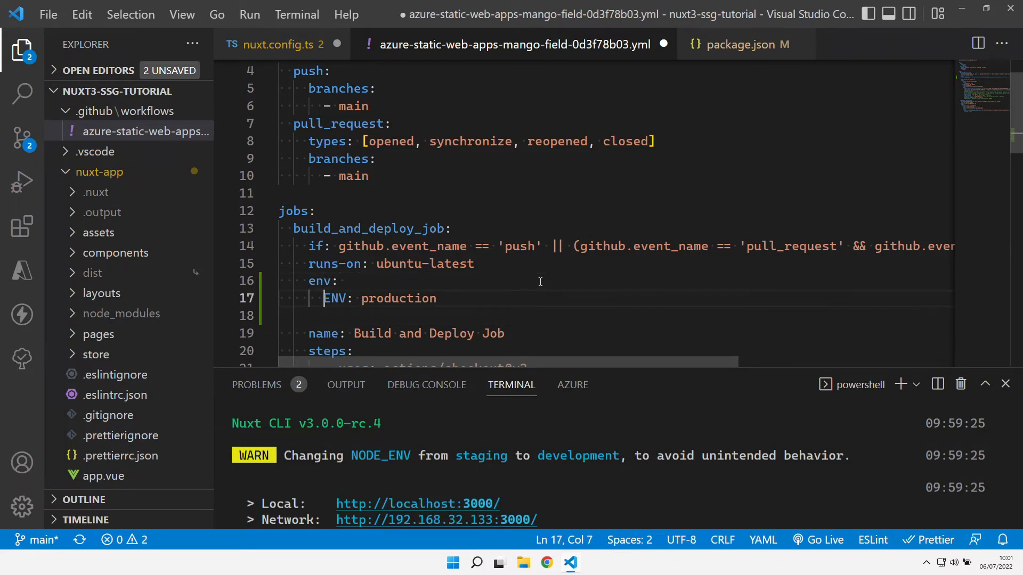
pyautogui.doubleClick(334, 299)
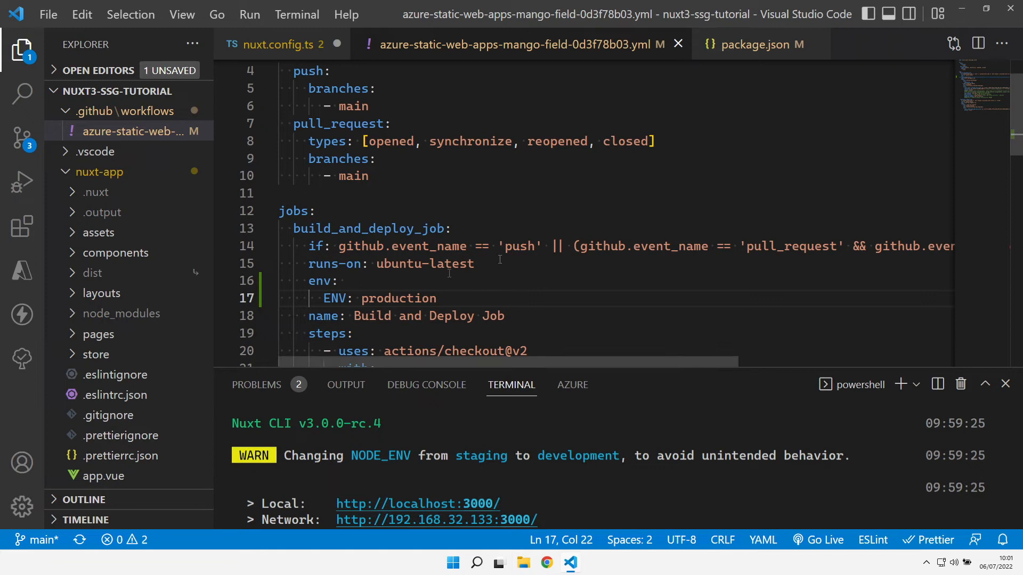
pyautogui.moveTo(608, 80)
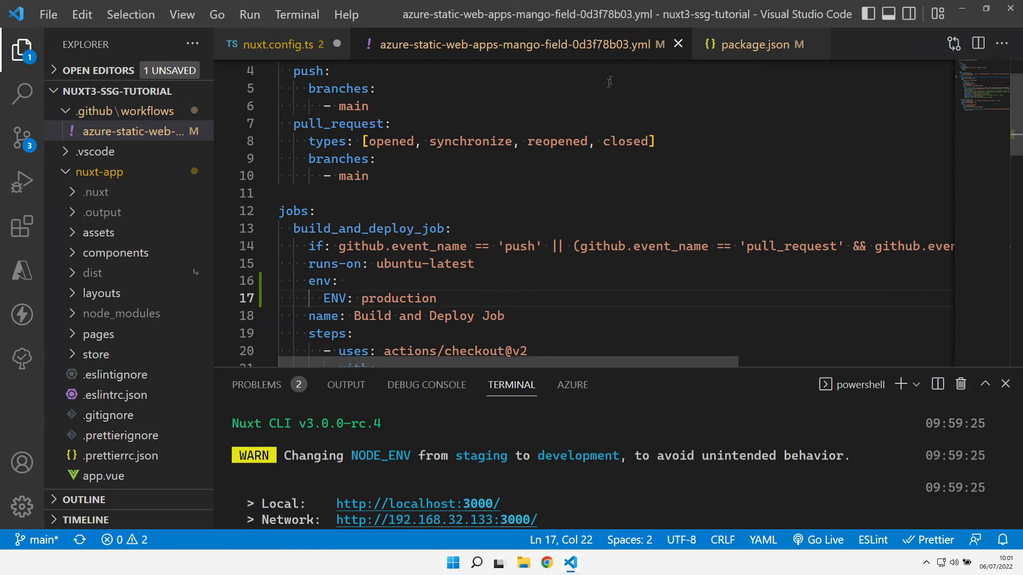
pyautogui.moveTo(677, 44)
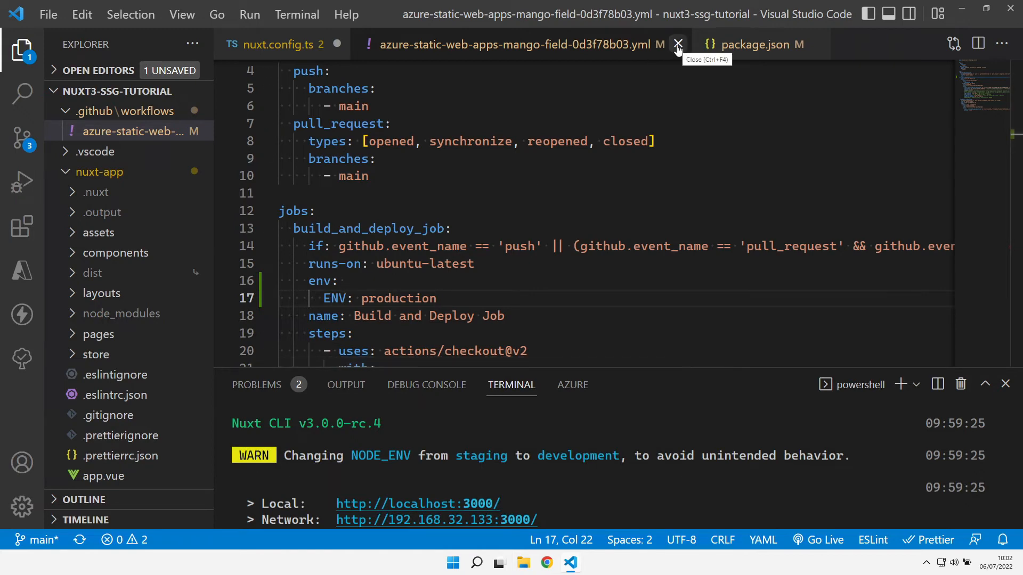
# Add telephone and siteEnvironment from GlobalSettings[appEnv] to runtimeConfig.public in nuxt.config.ts.
pyautogui.click(679, 45)
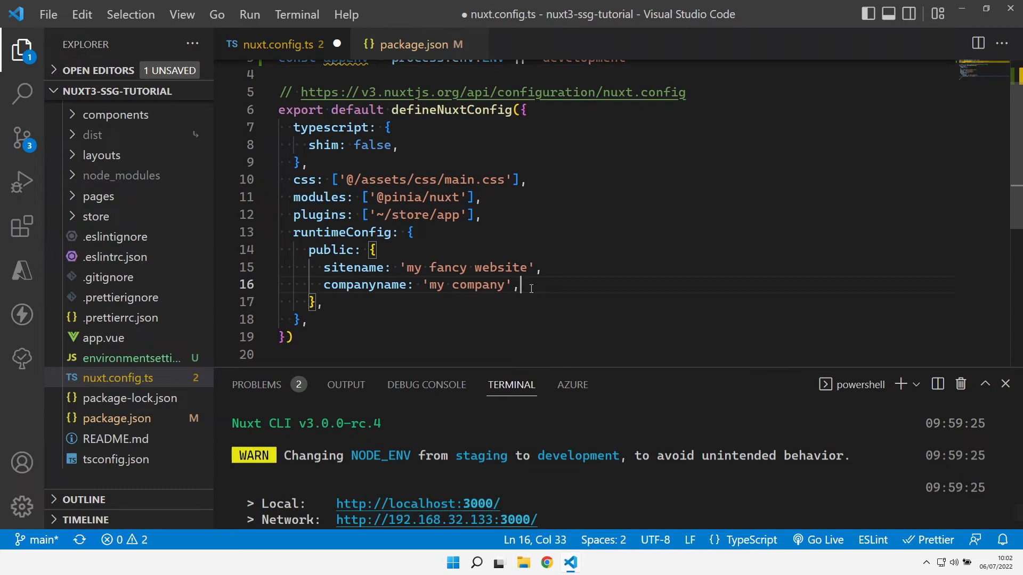
pyautogui.press('Enter')
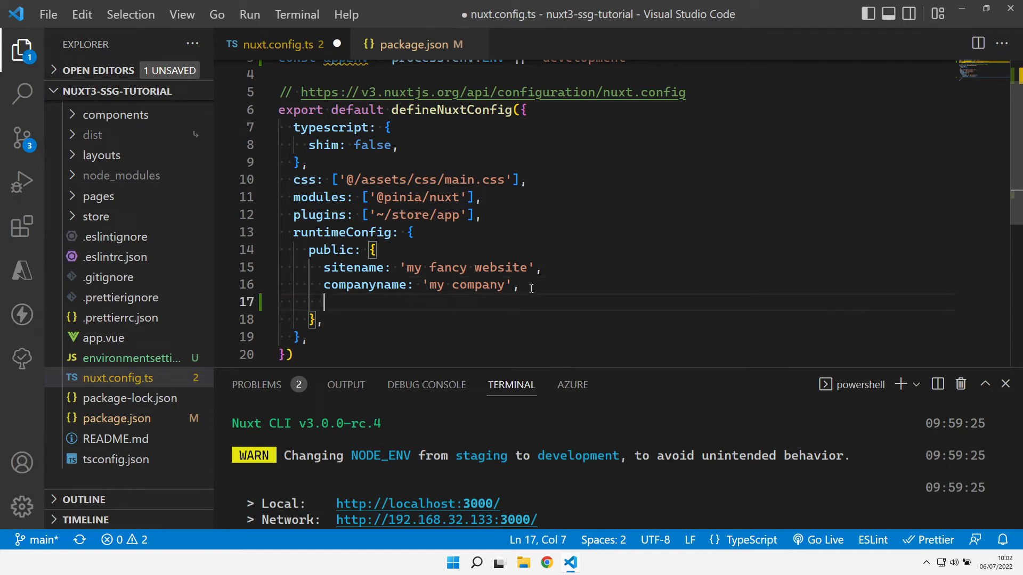
pyautogui.write('telephone: GlobalSettings[appEnv].telephone,')
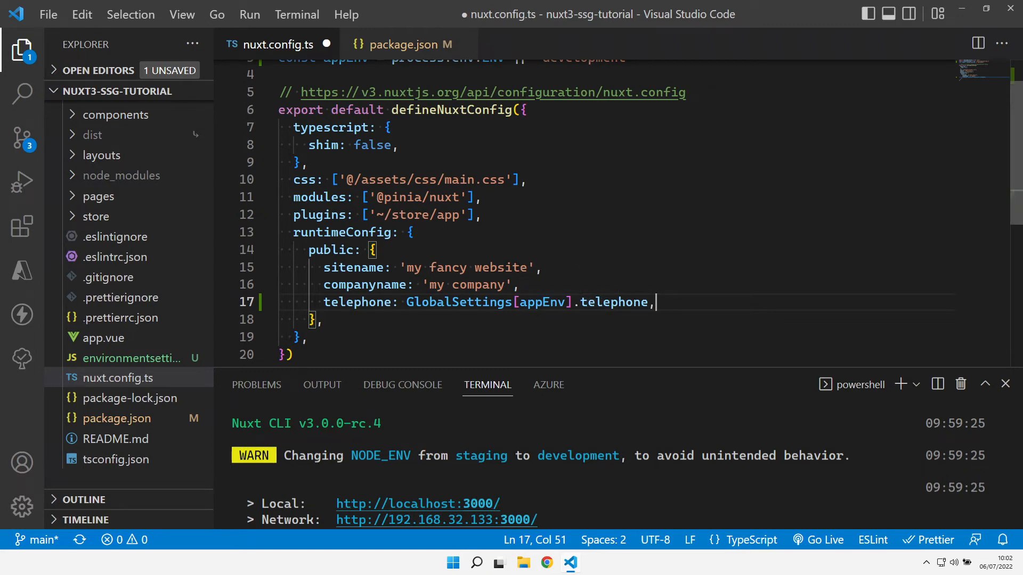
pyautogui.write('siteEnvironment: GlobalSettings[appEnv].siteEnvironment,')
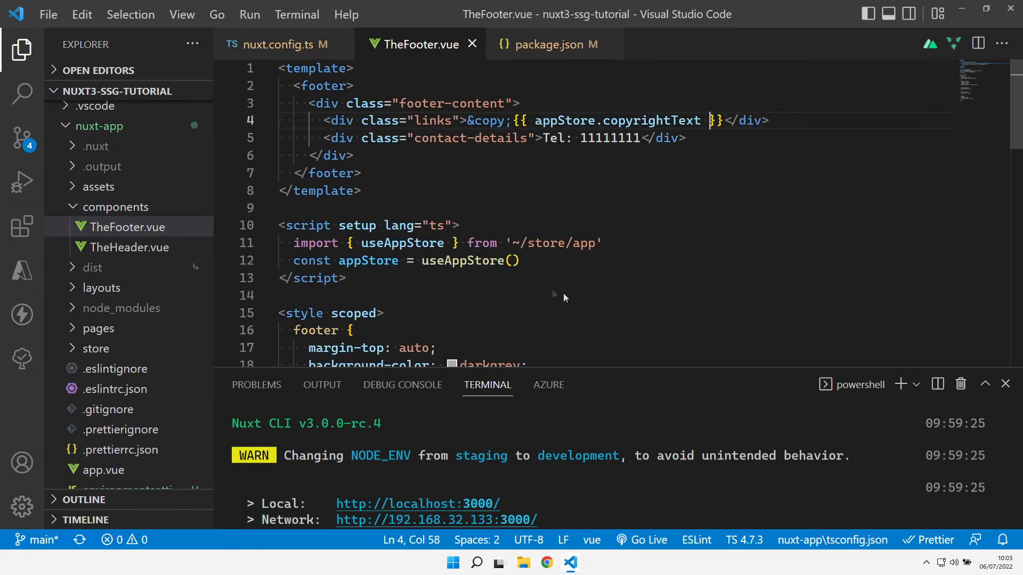
# In TheFooter.vue read useRuntimeConfig(), show a config.siteEnvironment span and link the phone as tel: config.telephone.
pyautogui.write('const { public: config } = useRuntimeConfig()')
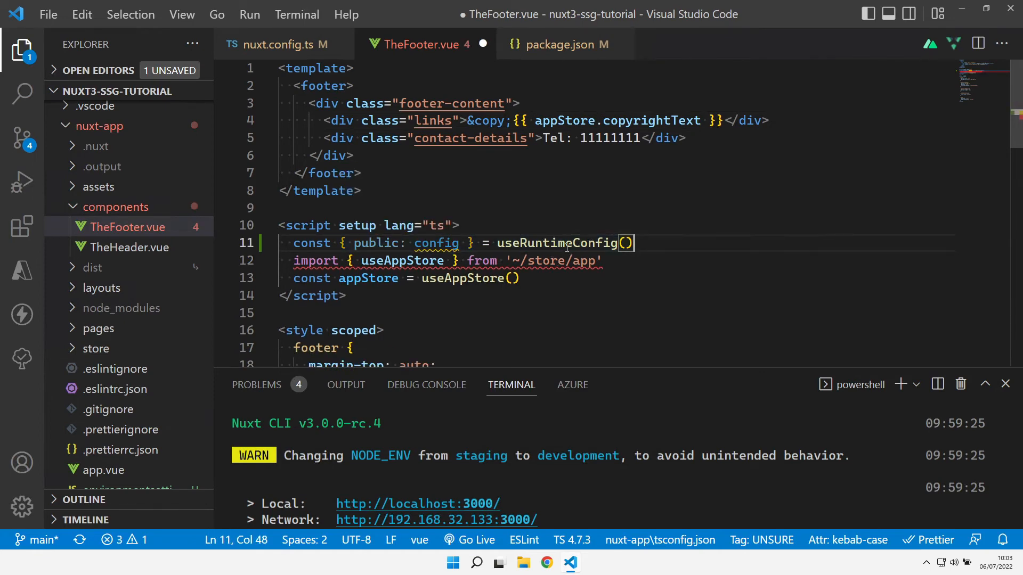
pyautogui.moveTo(437, 242)
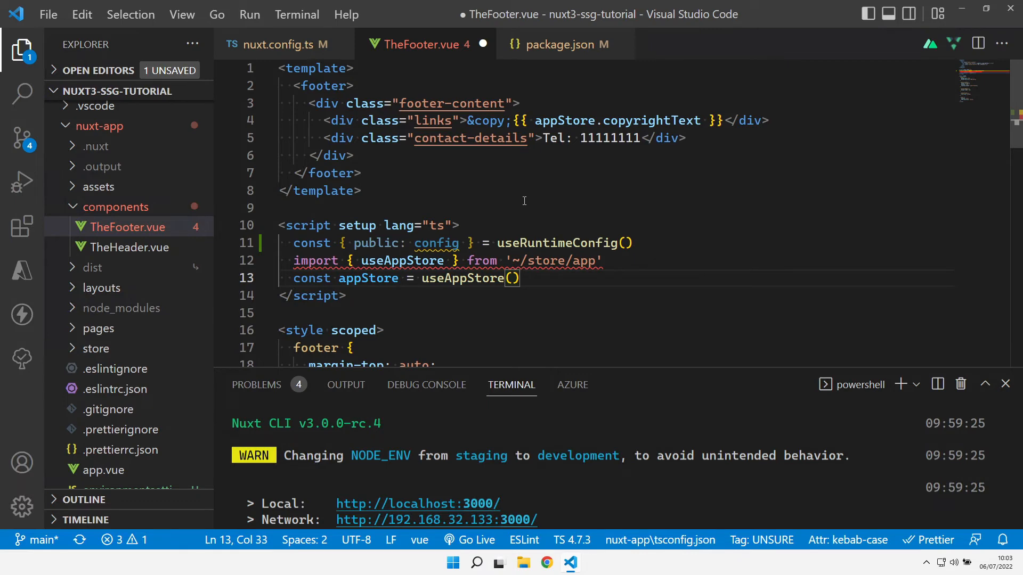
pyautogui.click(354, 155)
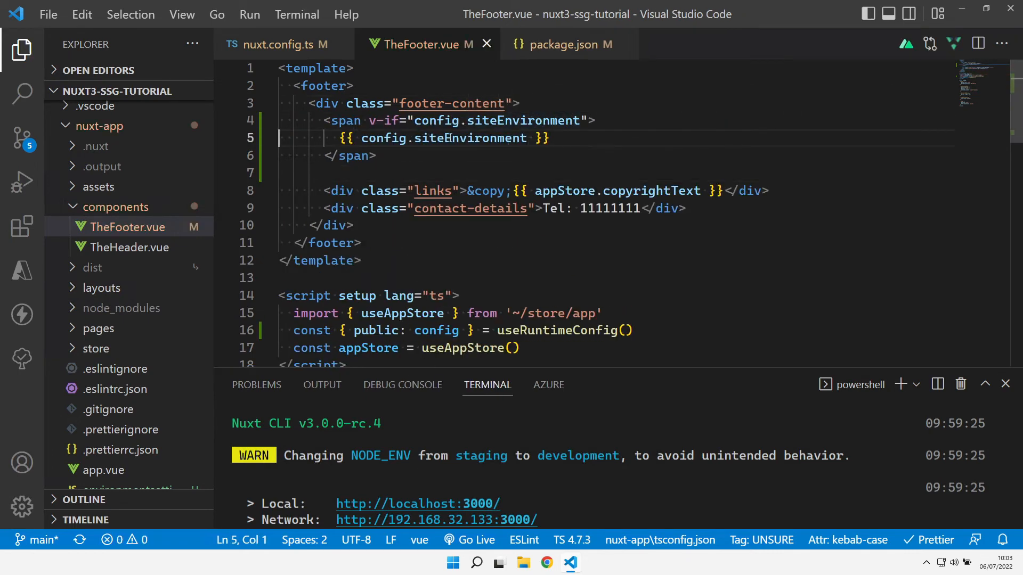
pyautogui.moveTo(701, 377)
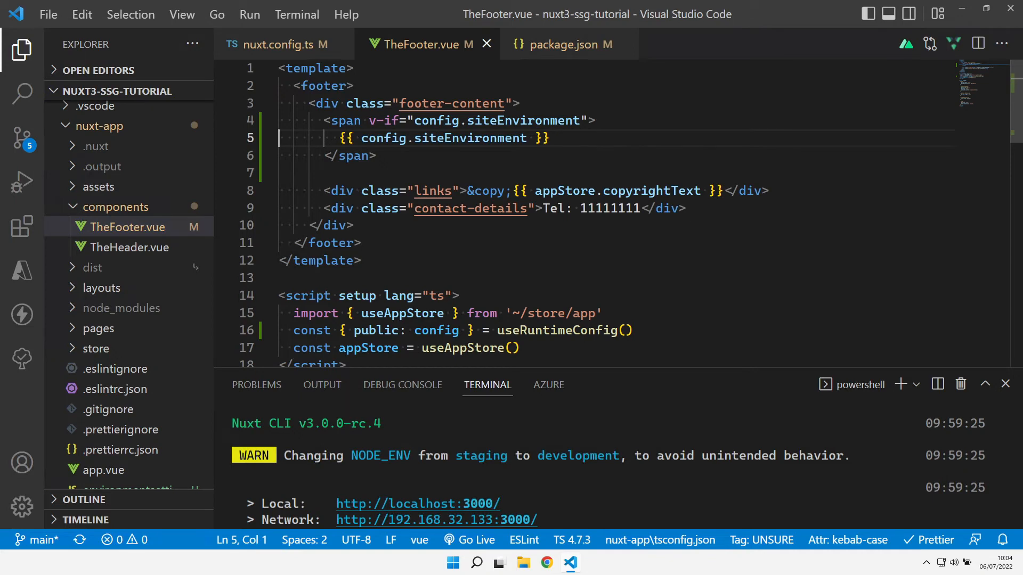
pyautogui.doubleClick(610, 208)
pyautogui.write('<a :href="\'tel:\' + config.telephone">{{ config.telephone }}</a>')
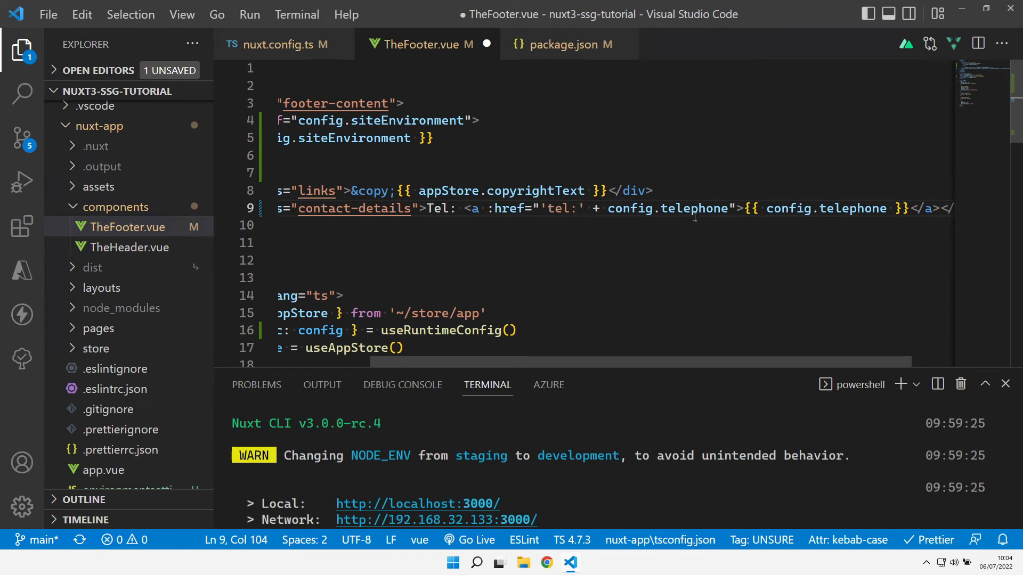
pyautogui.moveTo(694, 208)
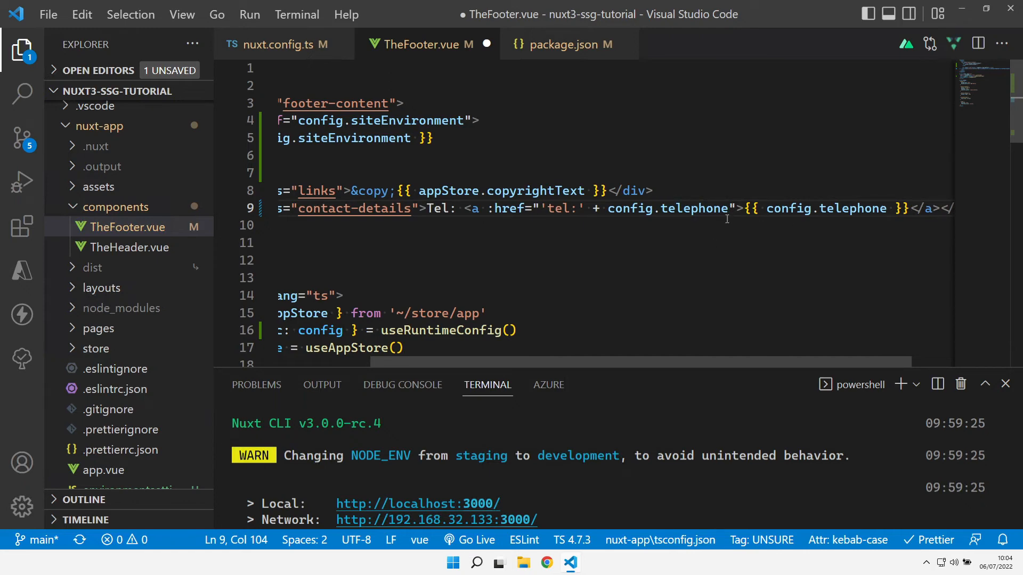
pyautogui.moveTo(695, 208)
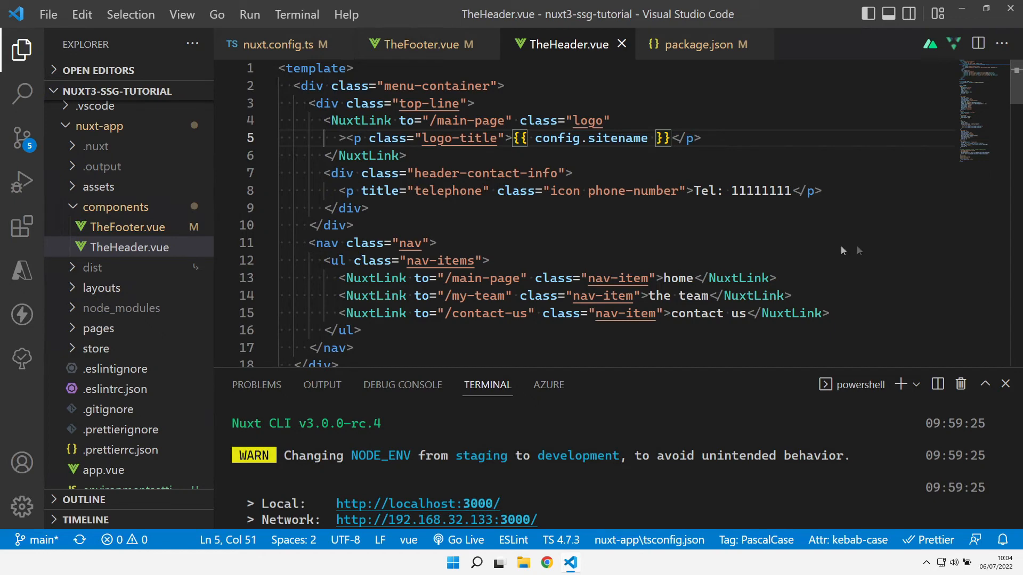
# Replace the header's 11111111 with <a :href="'tel:' + config.telephone">{{ config.telephone }}</a>.
pyautogui.doubleClick(759, 191)
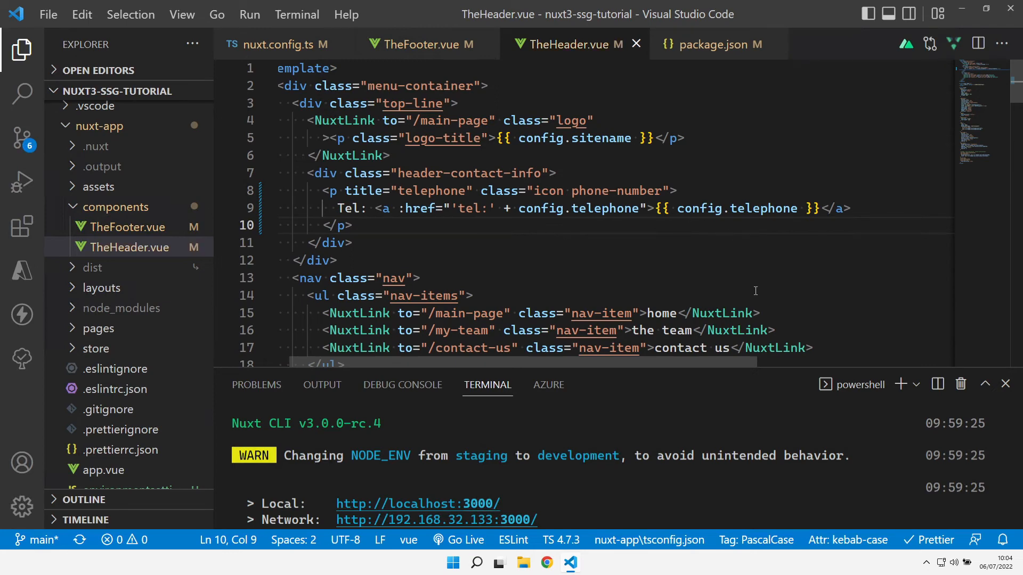
pyautogui.moveTo(775, 414)
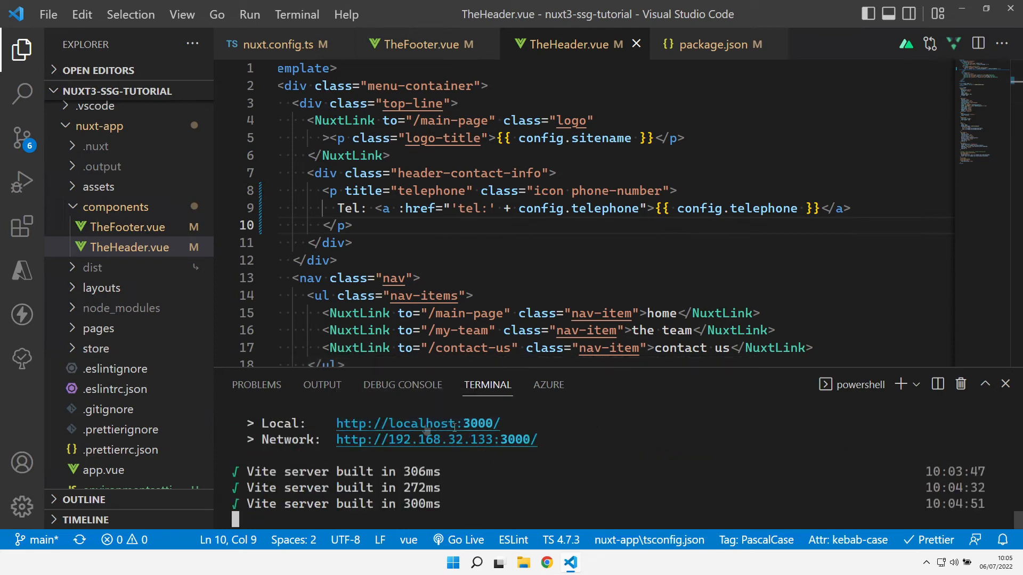
pyautogui.moveTo(411, 427)
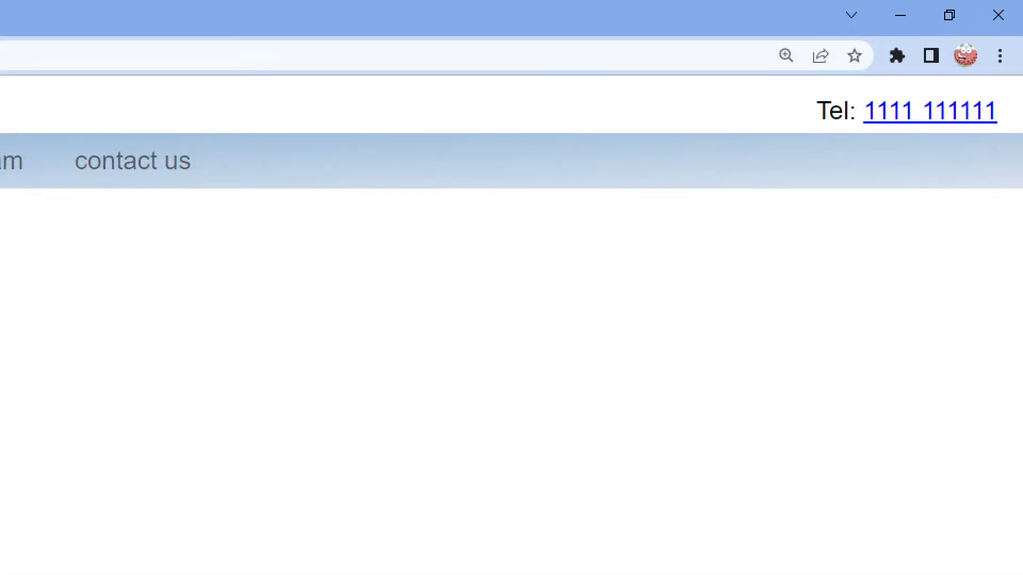
pyautogui.click(558, 562)
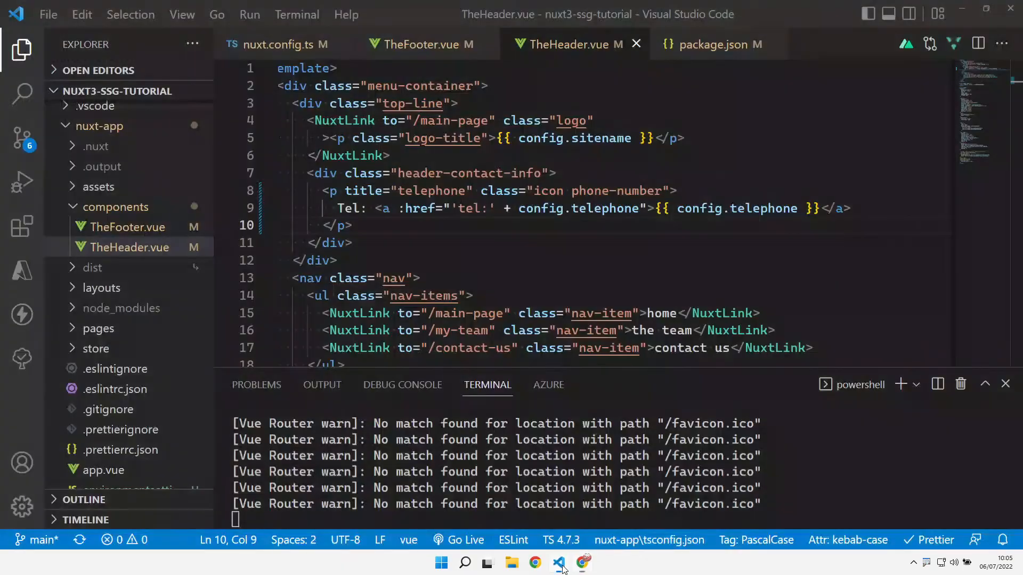
# Stop the dev server and restart it with npm run stagingNodeEnv.
pyautogui.press('ctrl+c')
pyautogui.write('npm run stagingNodeEnv')
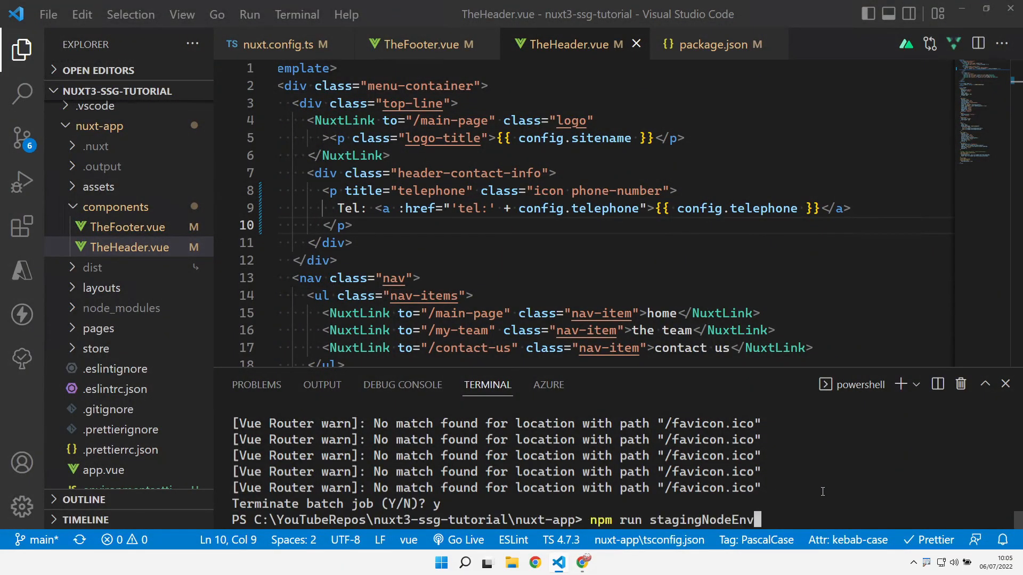
pyautogui.press('Enter')
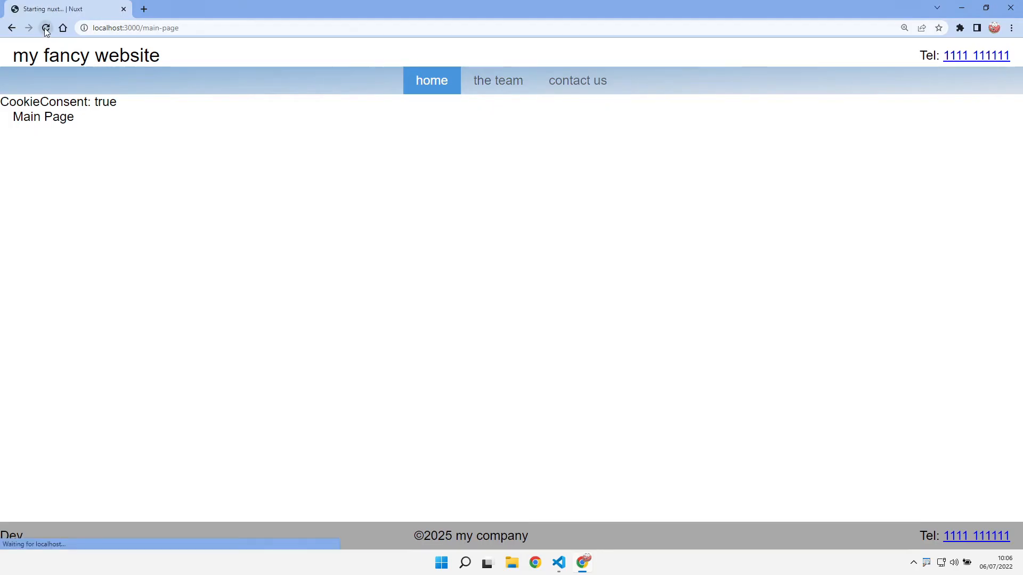
pyautogui.click(46, 28)
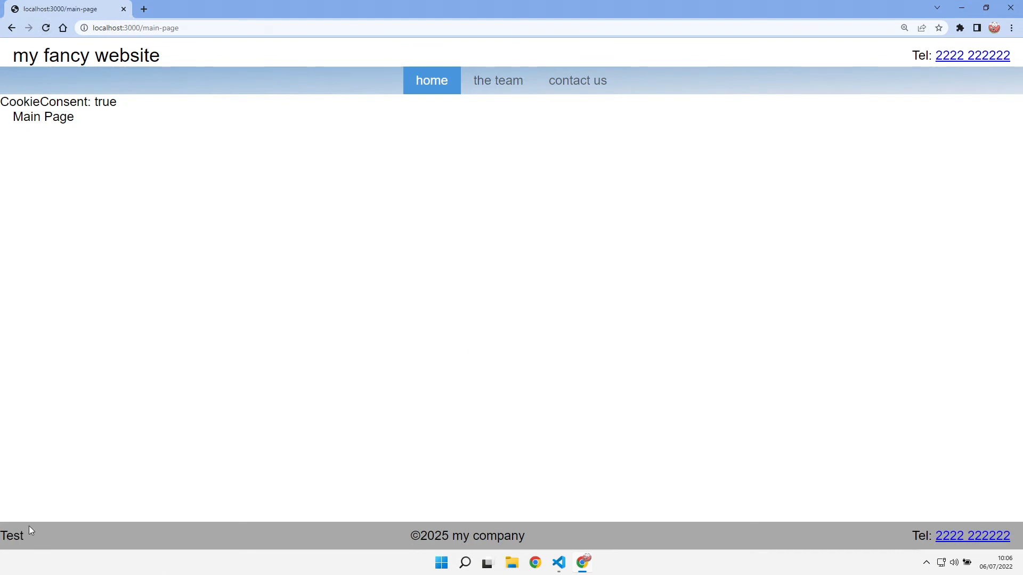
pyautogui.moveTo(23, 540)
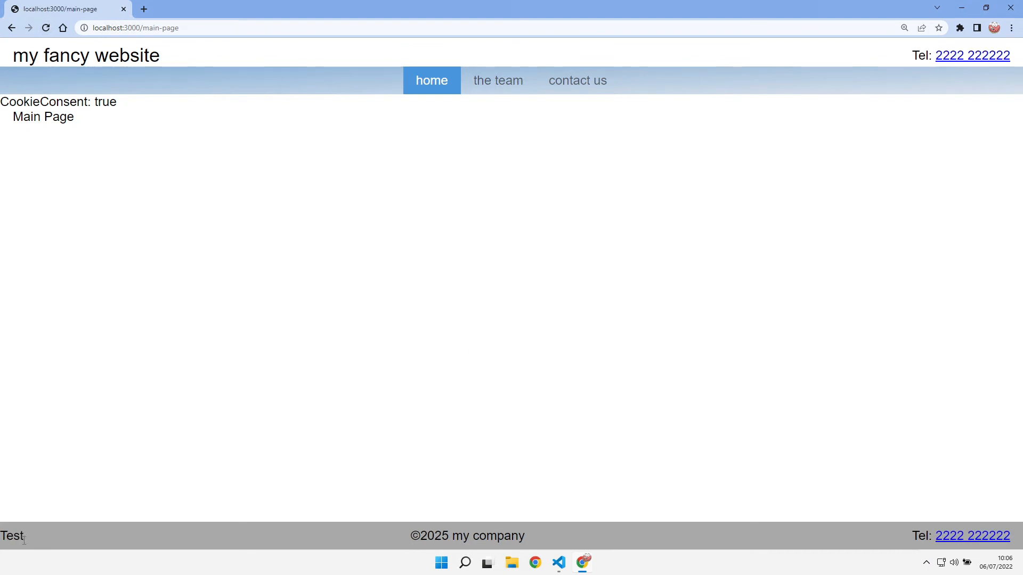